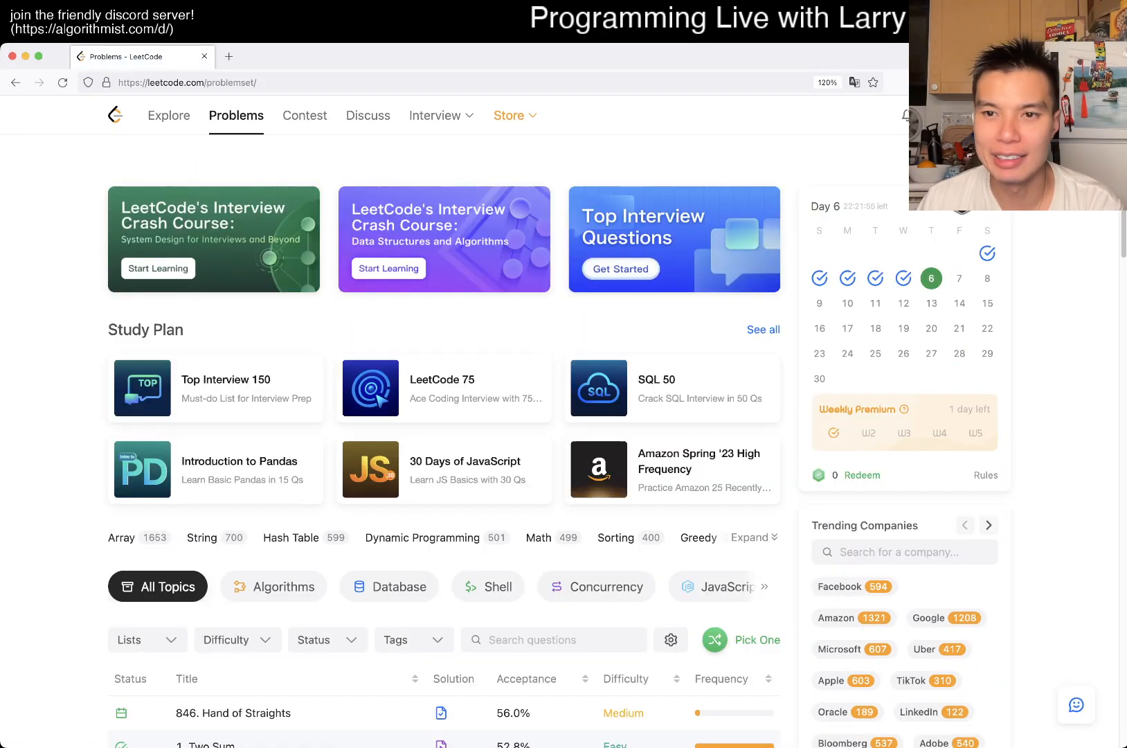
Step: Open problem 846, Hand of Straights, from the Problems list
{"action": "left_click", "coordinate": [232, 713]}
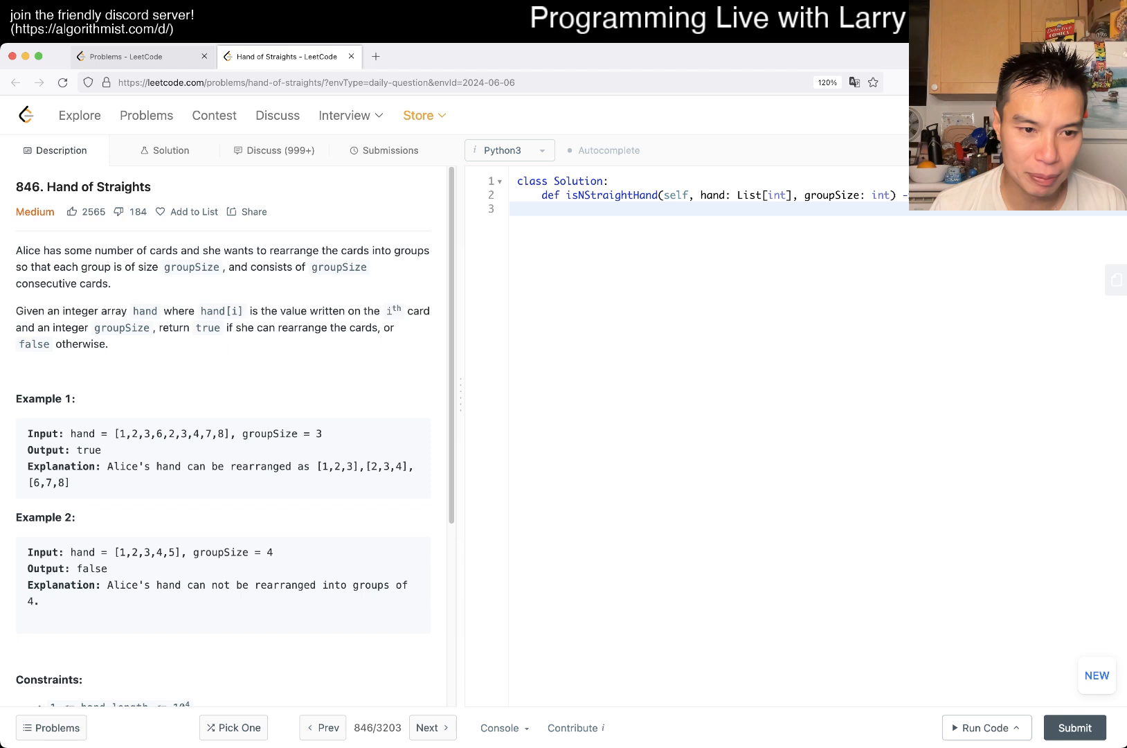
{"action": "scroll", "scroll_direction": "down", "scroll_amount": 3}
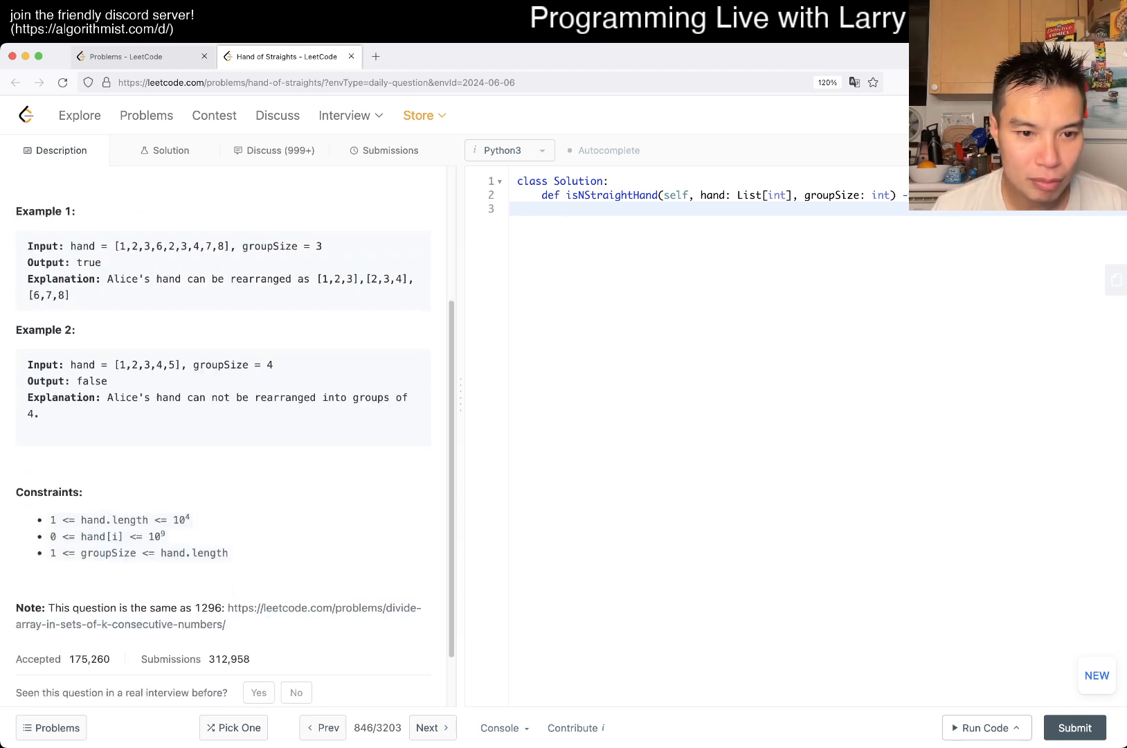
{"action": "mouse_move", "coordinate": [216, 617]}
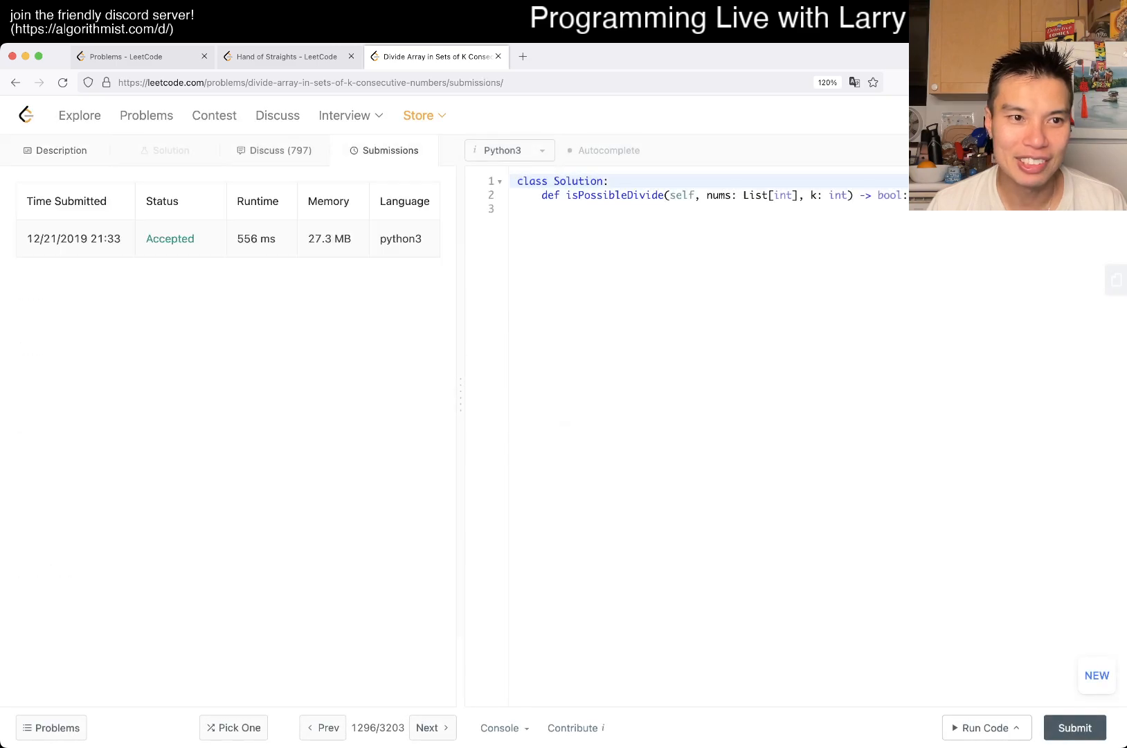
{"action": "left_click", "coordinate": [499, 55]}
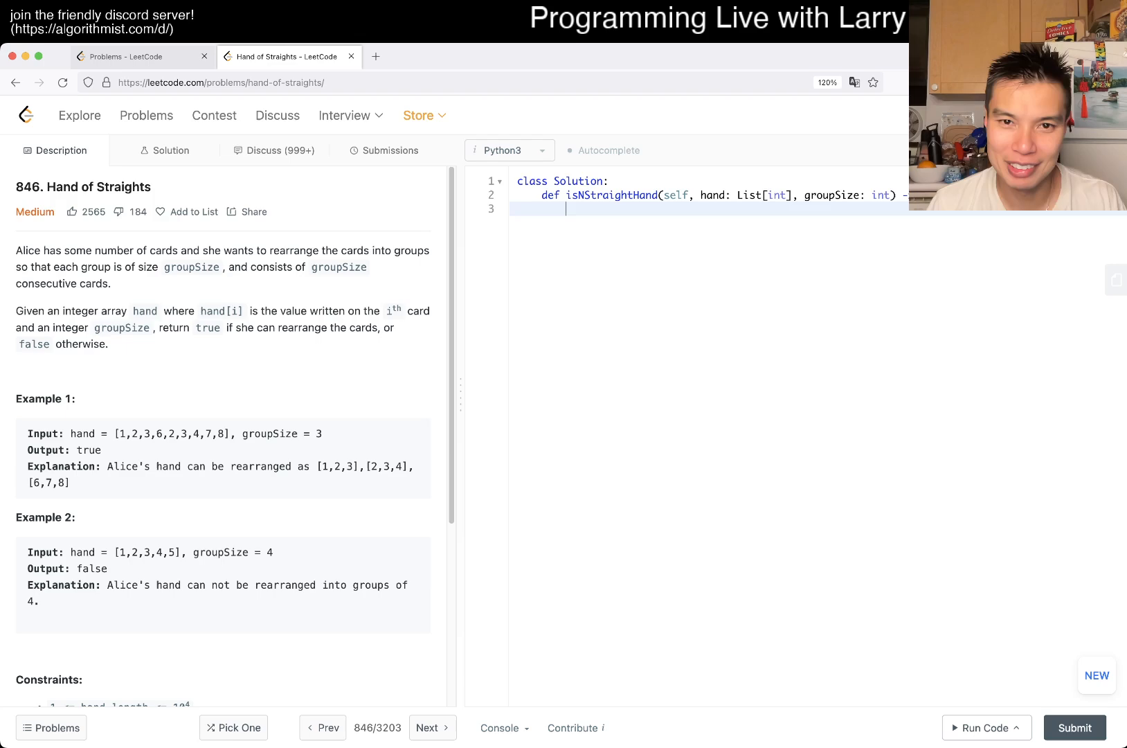
{"action": "left_click", "coordinate": [383, 151]}
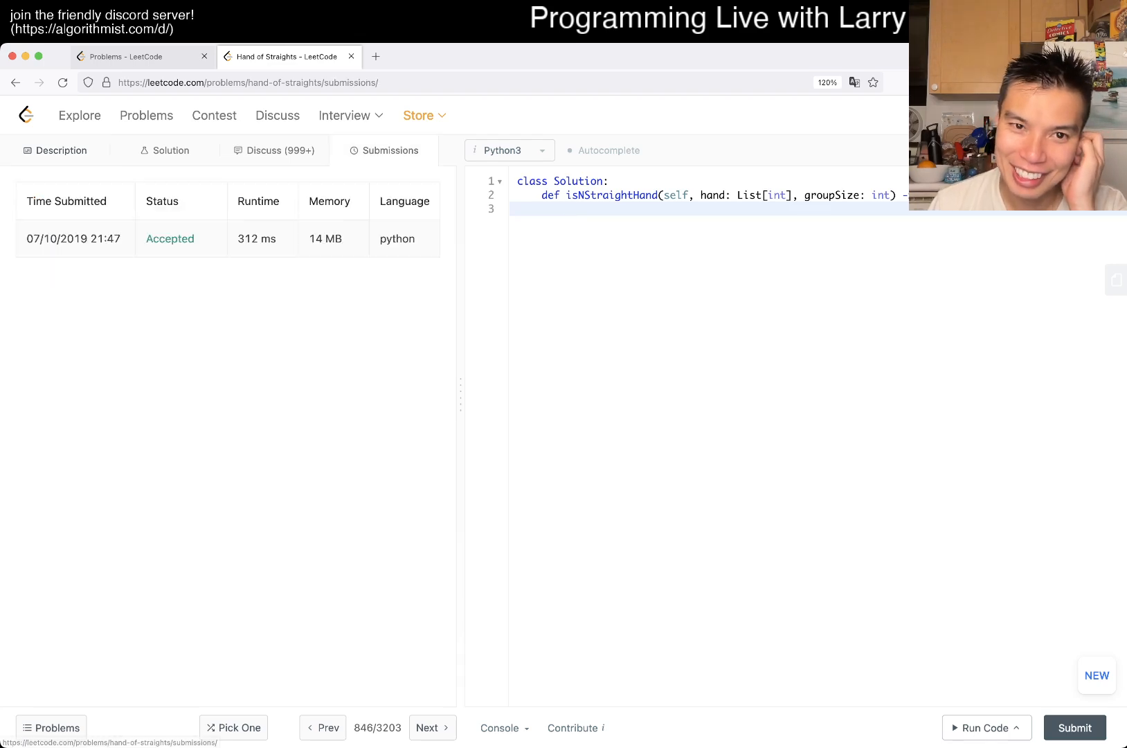
{"action": "left_click", "coordinate": [61, 151]}
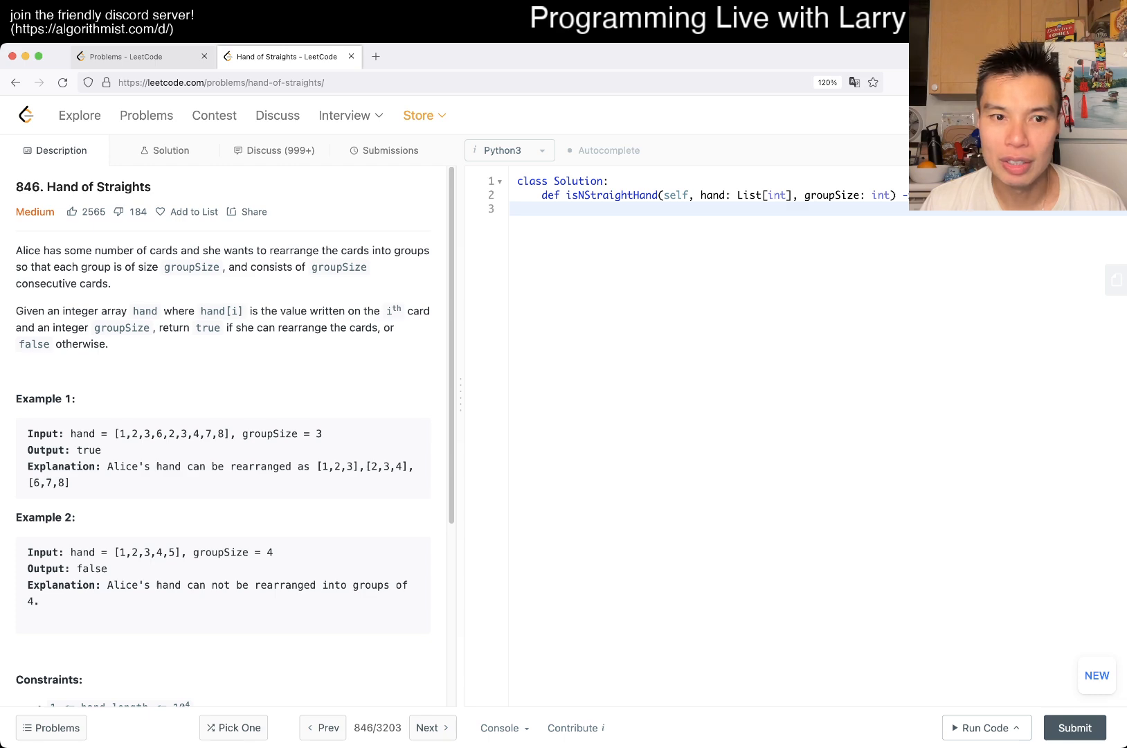
Step: Review the description and Example 1's hand, then start a docstring inside isNStraightHand
{"action": "scroll", "scroll_direction": "down", "scroll_amount": 3}
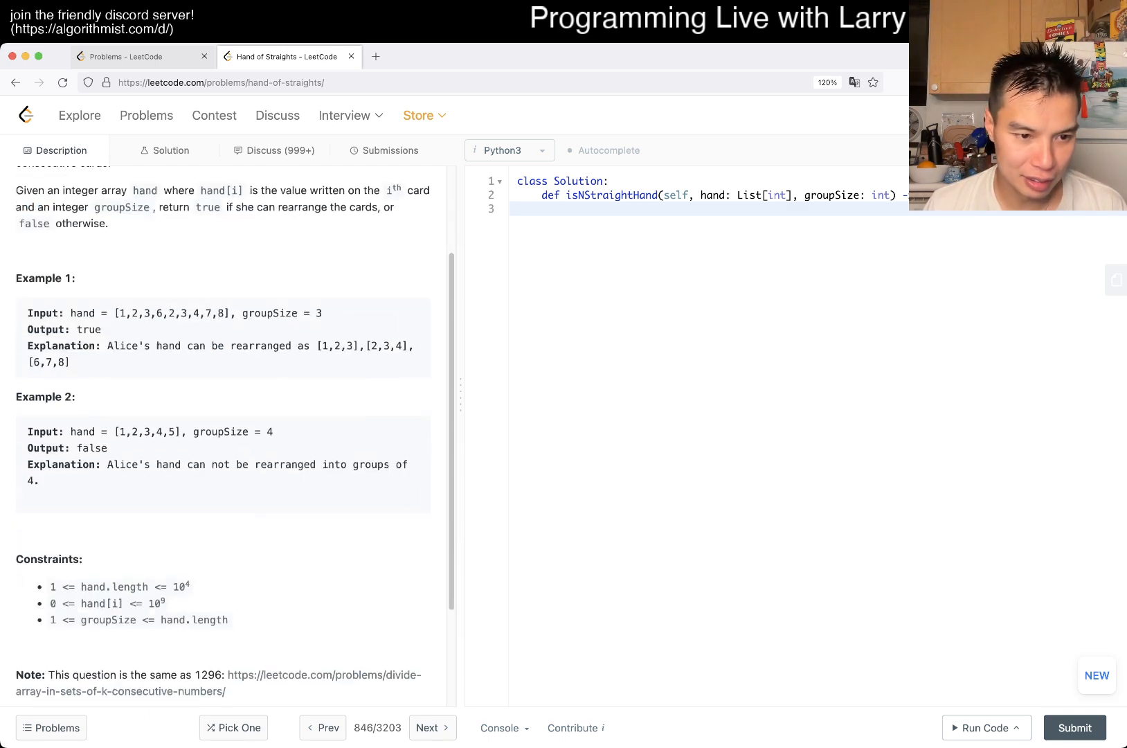
{"action": "scroll", "scroll_direction": "up", "scroll_amount": 3}
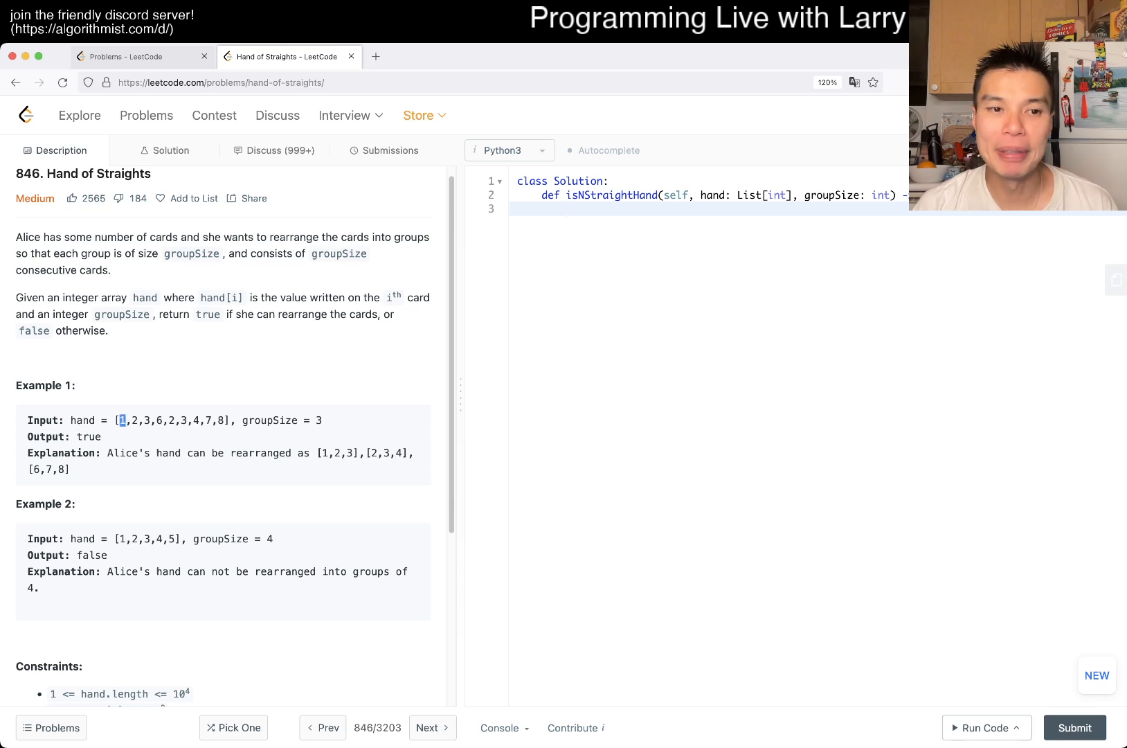
{"action": "double_click", "coordinate": [335, 453]}
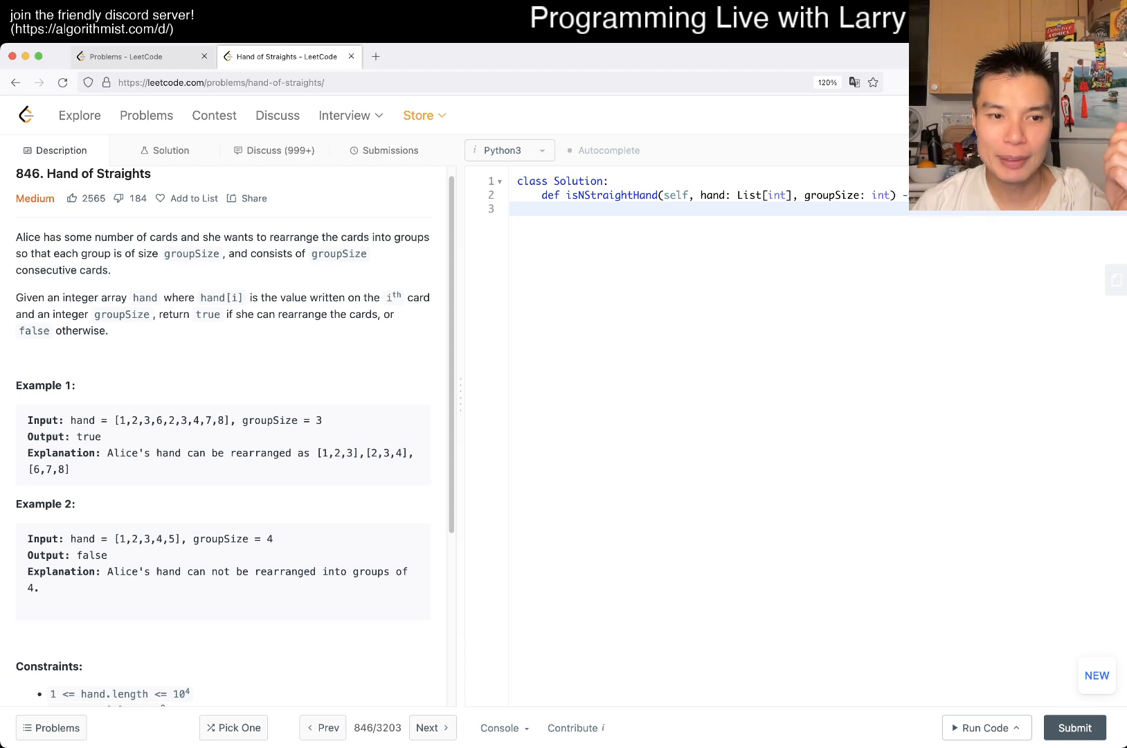
{"action": "double_click", "coordinate": [120, 420]}
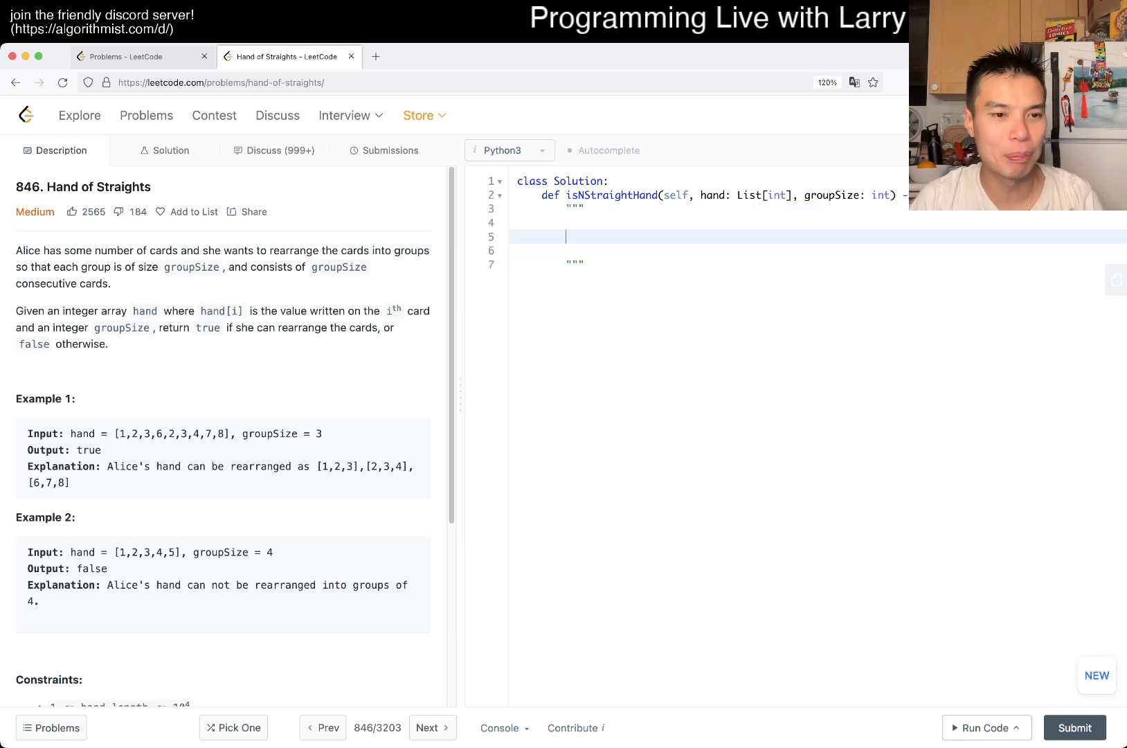
Step: Note the sample hand [1,2,3,4] with groups = 3 in the docstring, then delete the block
{"action": "type", "text": "[1,2,3,4]"}
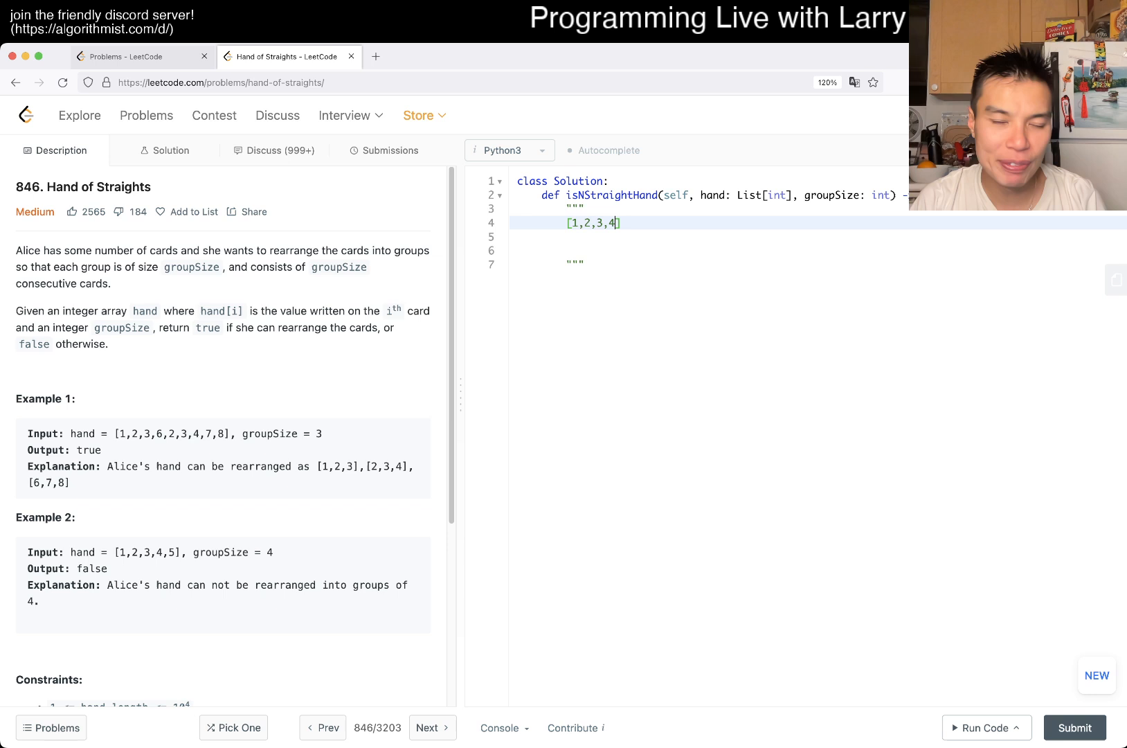
{"action": "type", "text": "groupsize="}
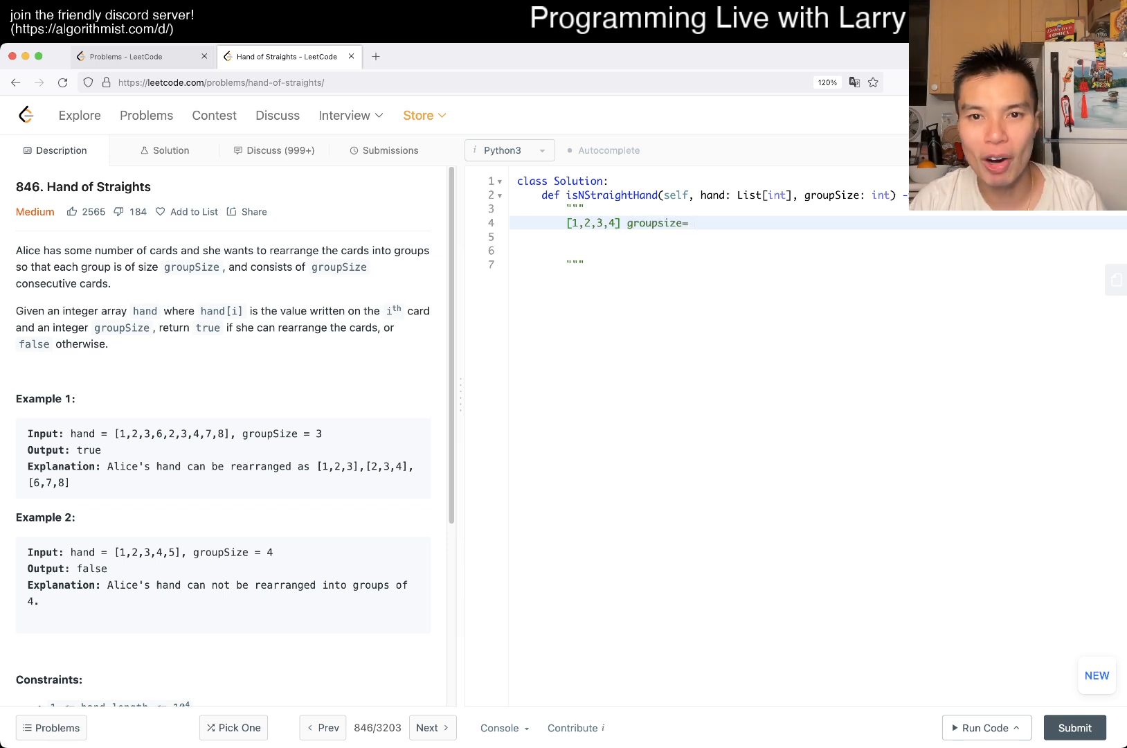
{"action": "key", "text": "Backspace"}
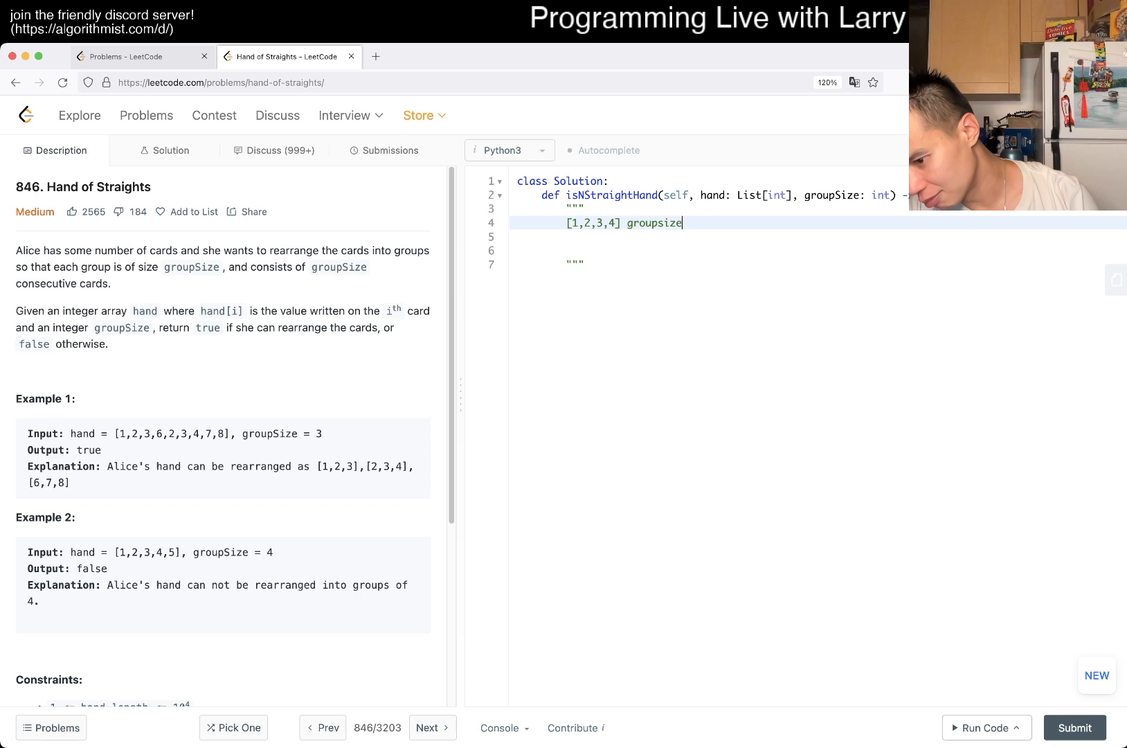
{"action": "type", "text": "= 3"}
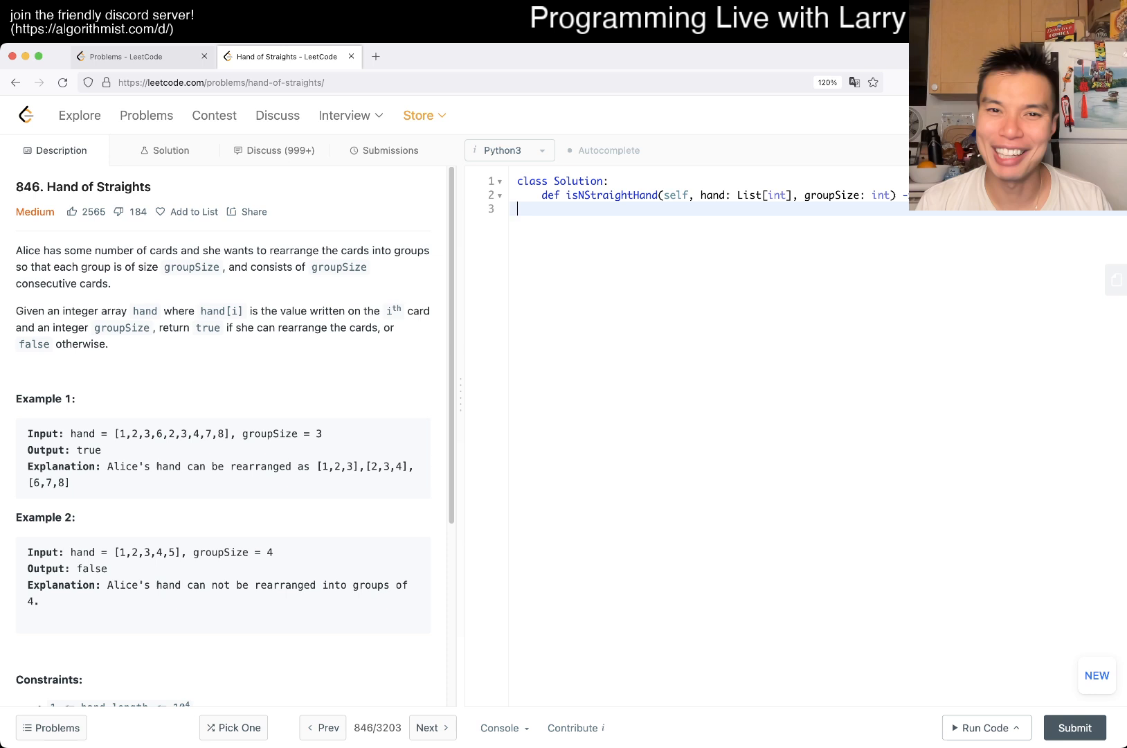
Step: Count cards with f = collections.Counter(hand) and loop over keys while f[k] > 0
{"action": "type", "text": "f"}
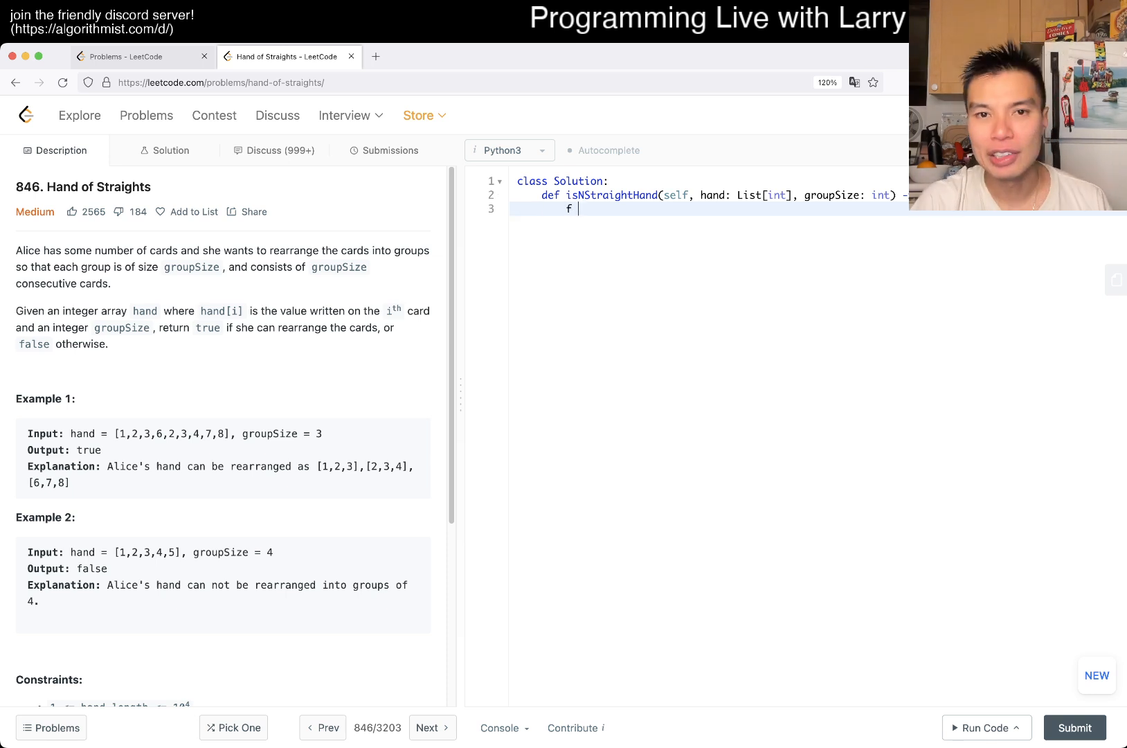
{"action": "type", "text": "= collections.Counter"}
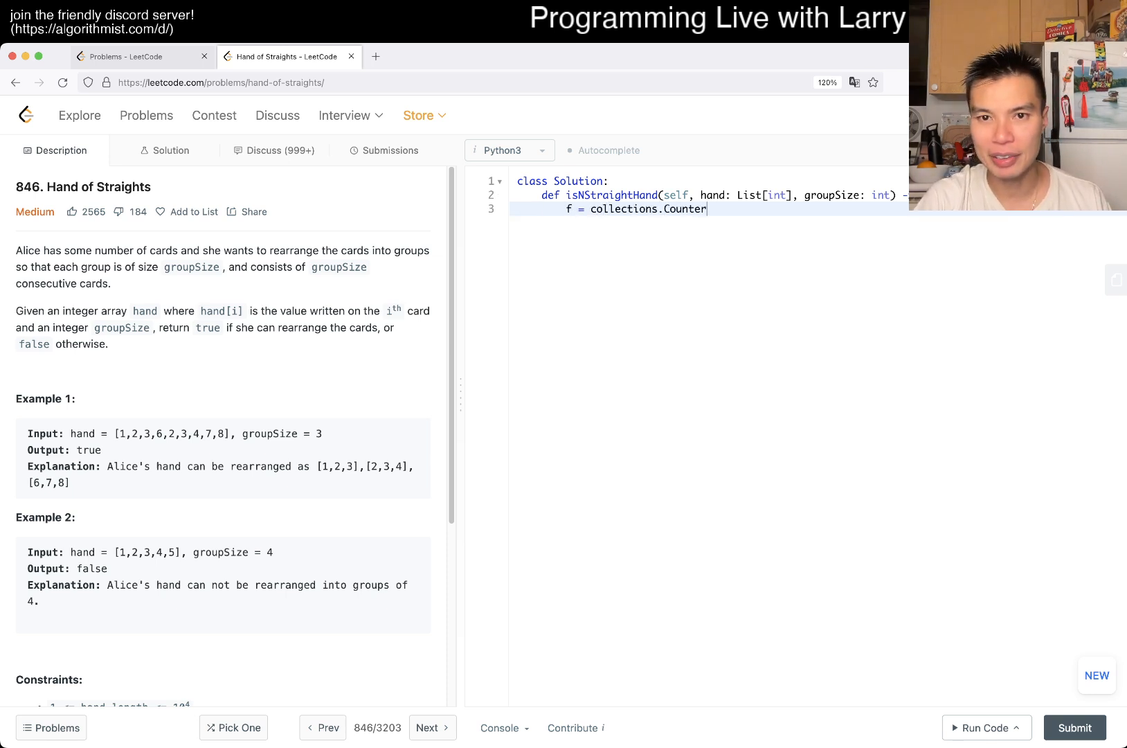
{"action": "type", "text": "(hand)"}
{"action": "type", "text": "for"}
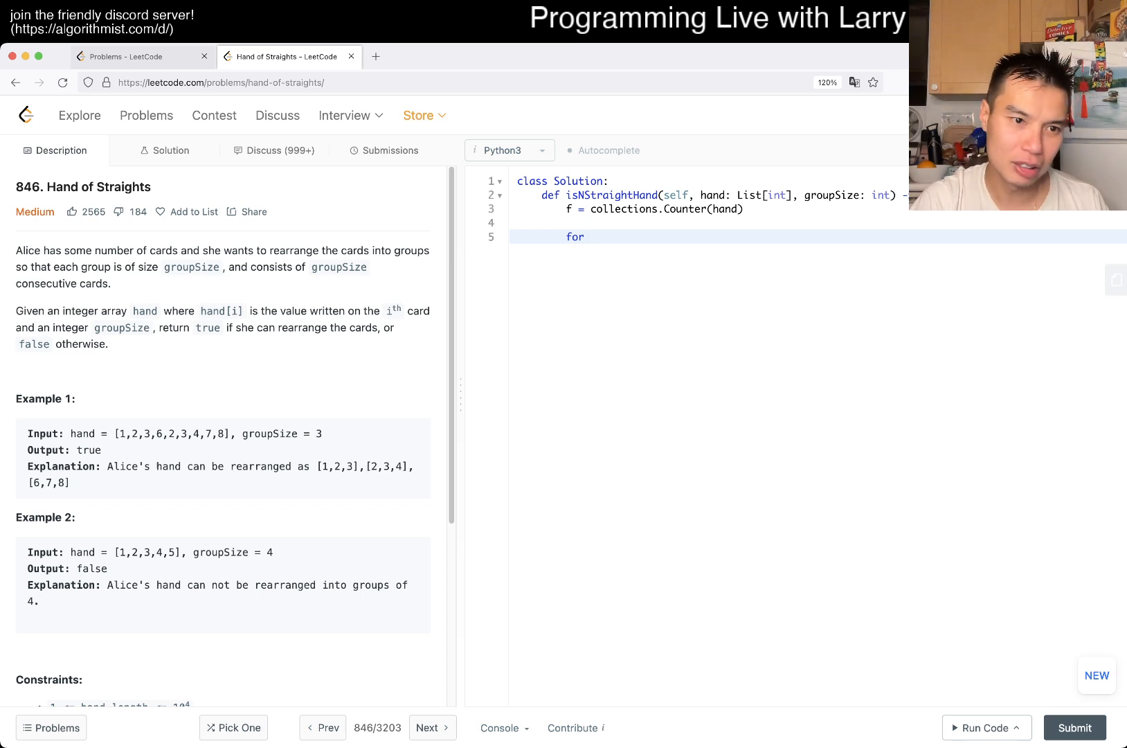
{"action": "type", "text": "k in f.keys"}
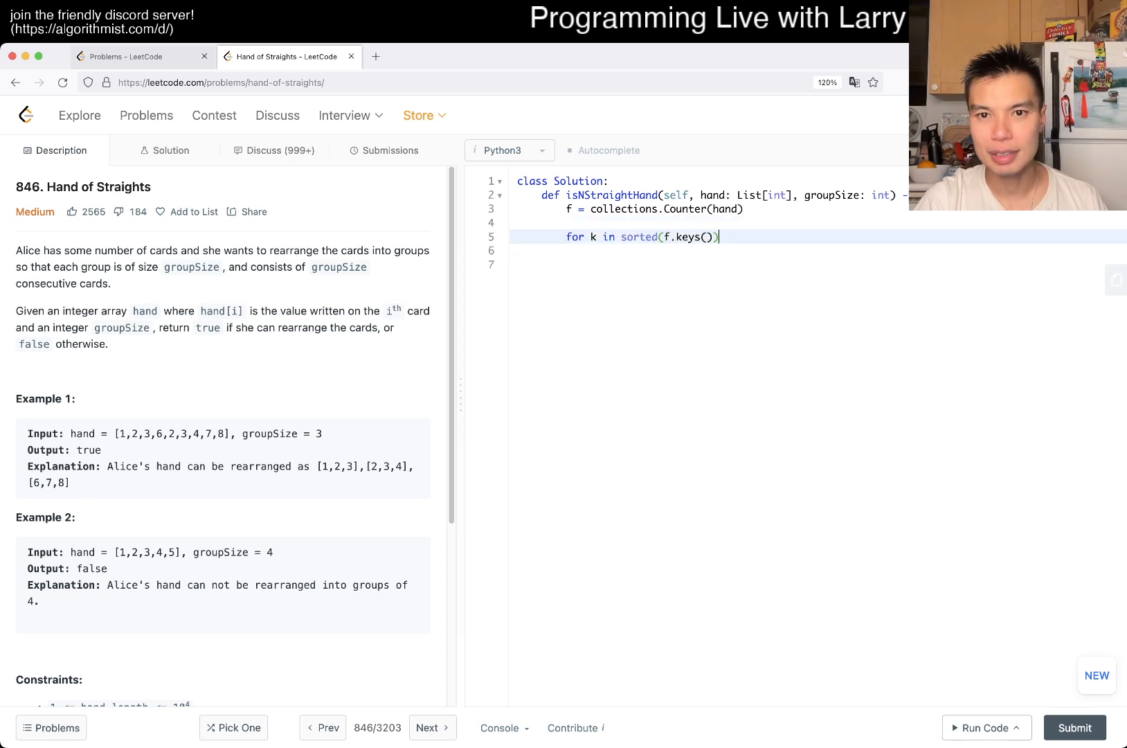
{"action": "type", "text": ":"}
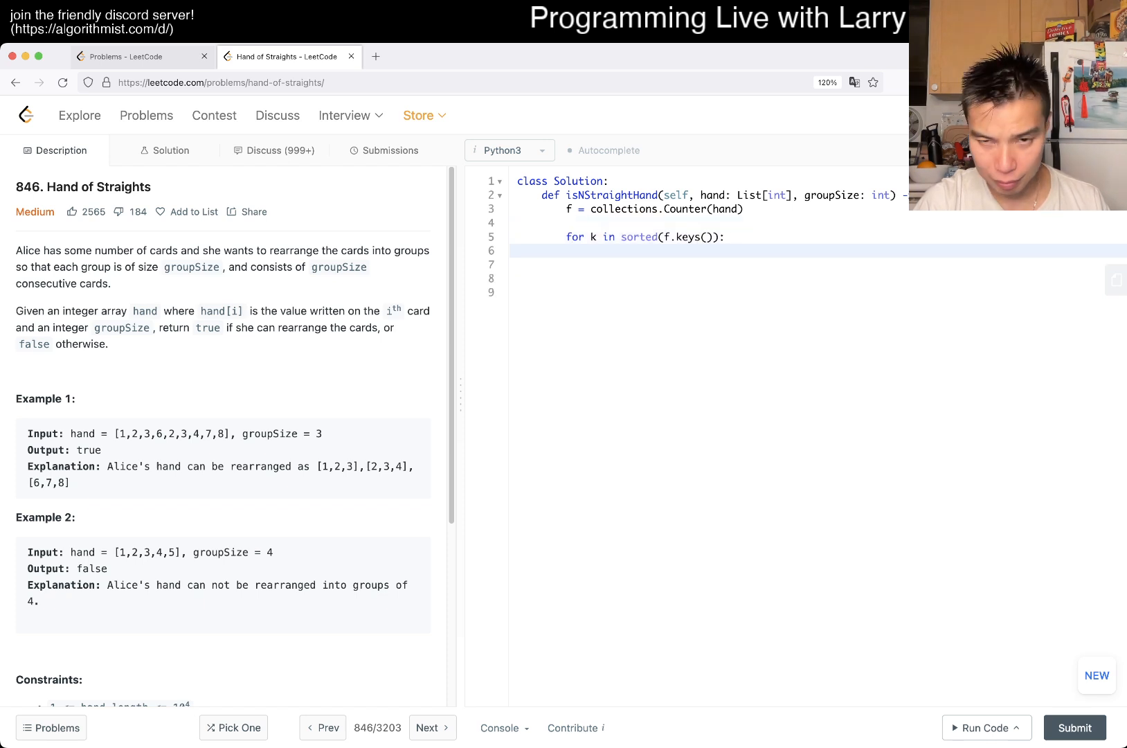
{"action": "type", "text": "while"}
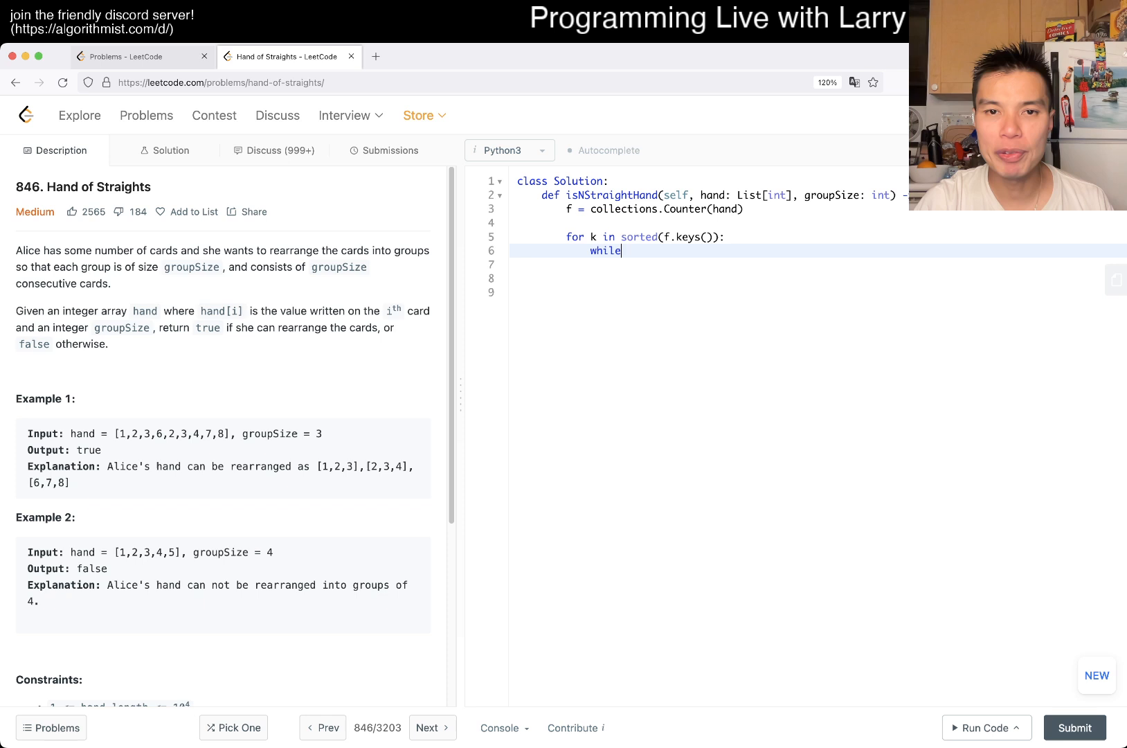
{"action": "type", "text": "f[k]"}
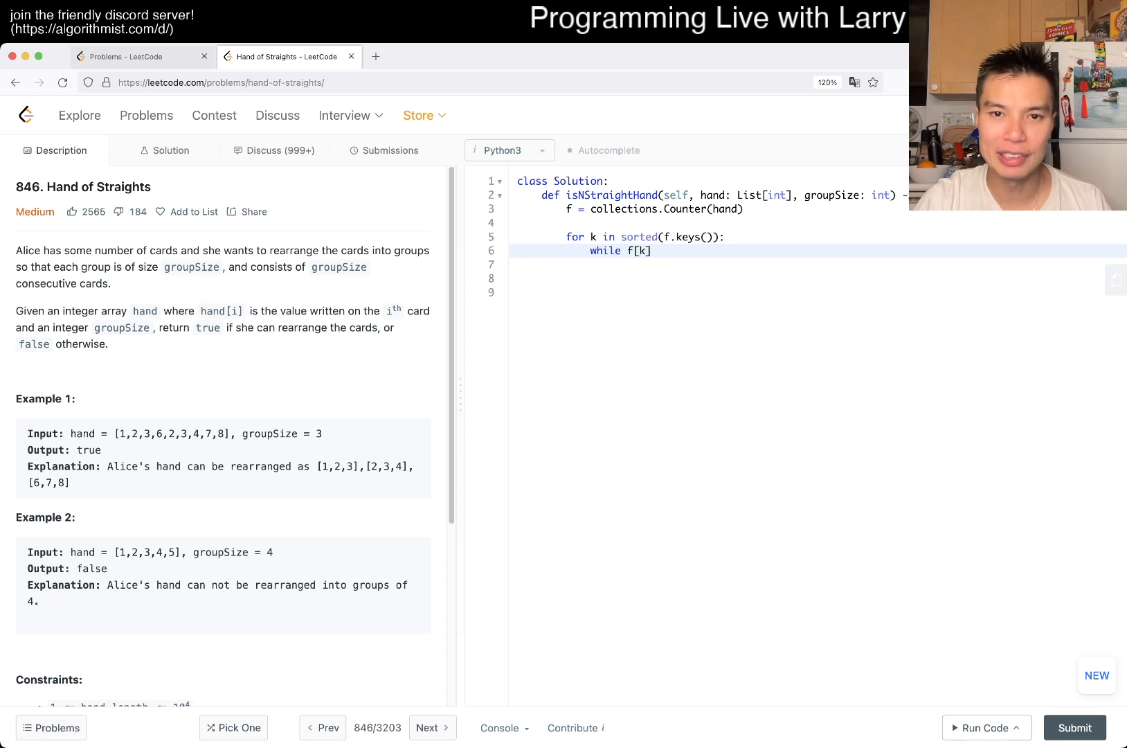
{"action": "type", "text": "> 0:"}
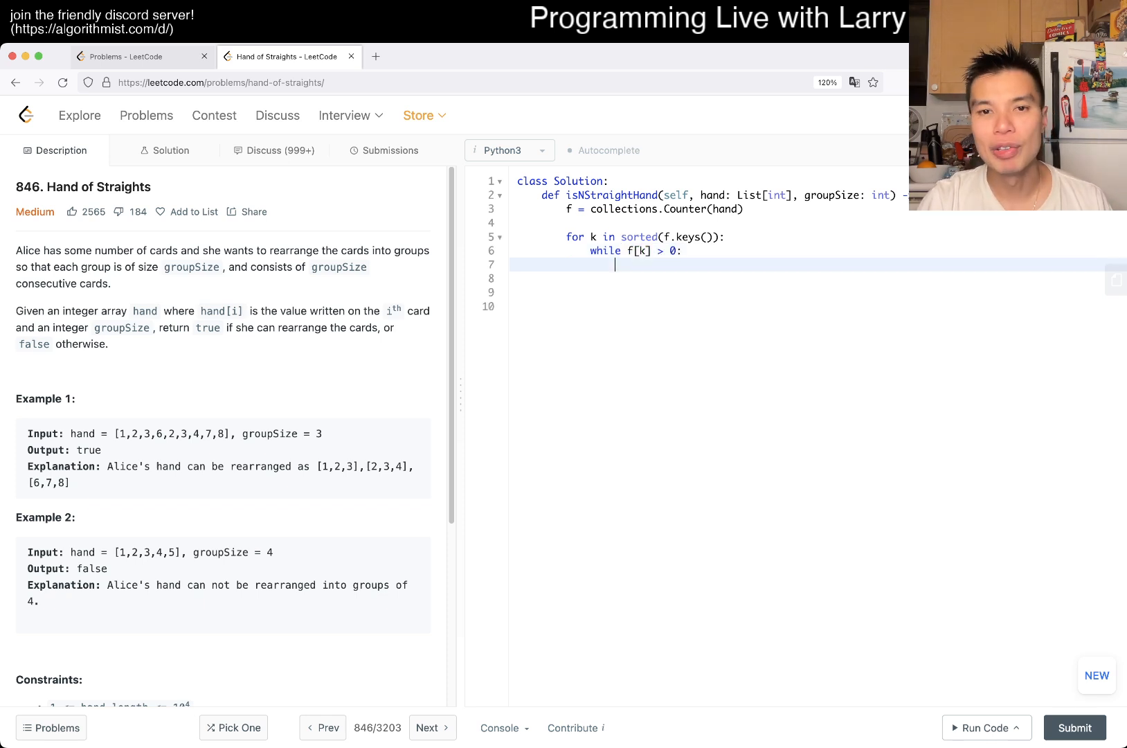
Step: Check k through k + groupSize - 1 exist via a good flag, returning False if any count is 0
{"action": "type", "text": "# check if"}
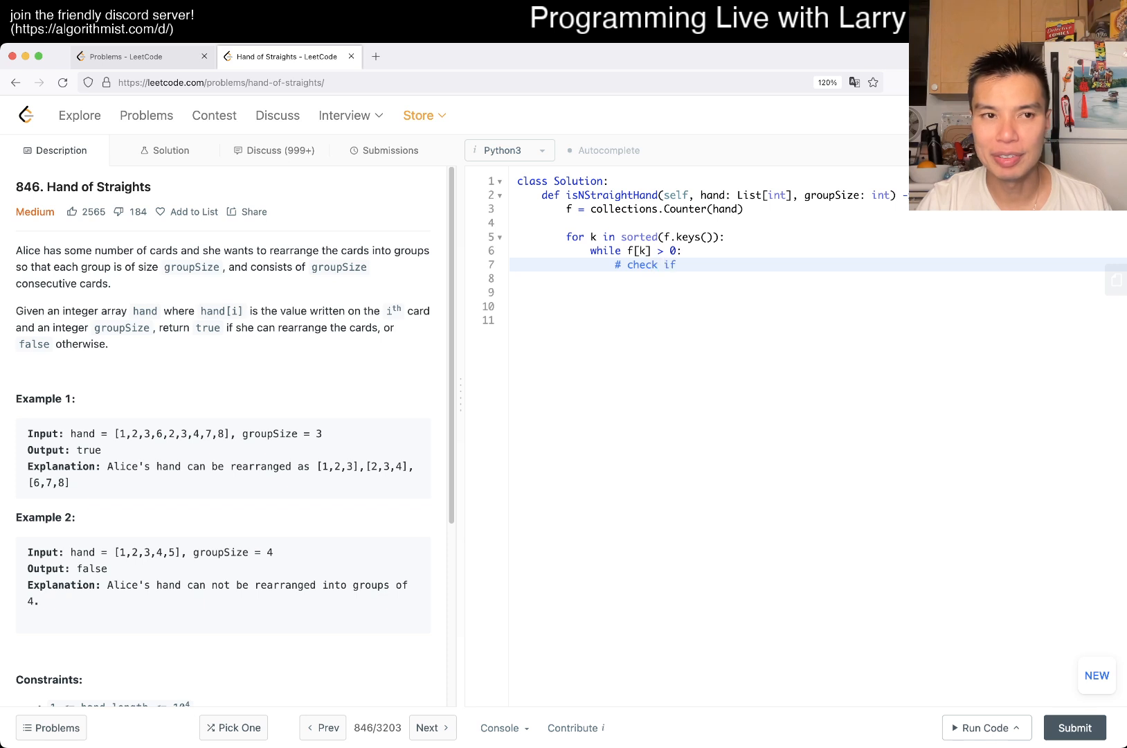
{"action": "type", "text": "k, k + 1... k +"}
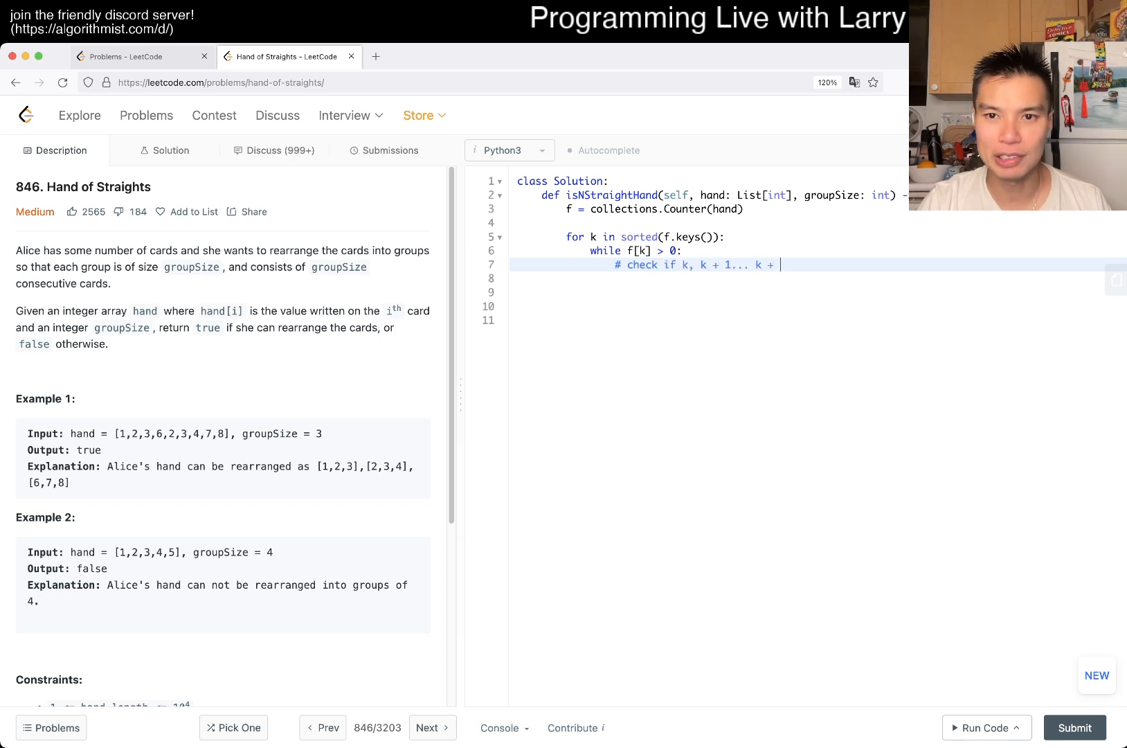
{"action": "type", "text": "groupSize - 1 is valid"}
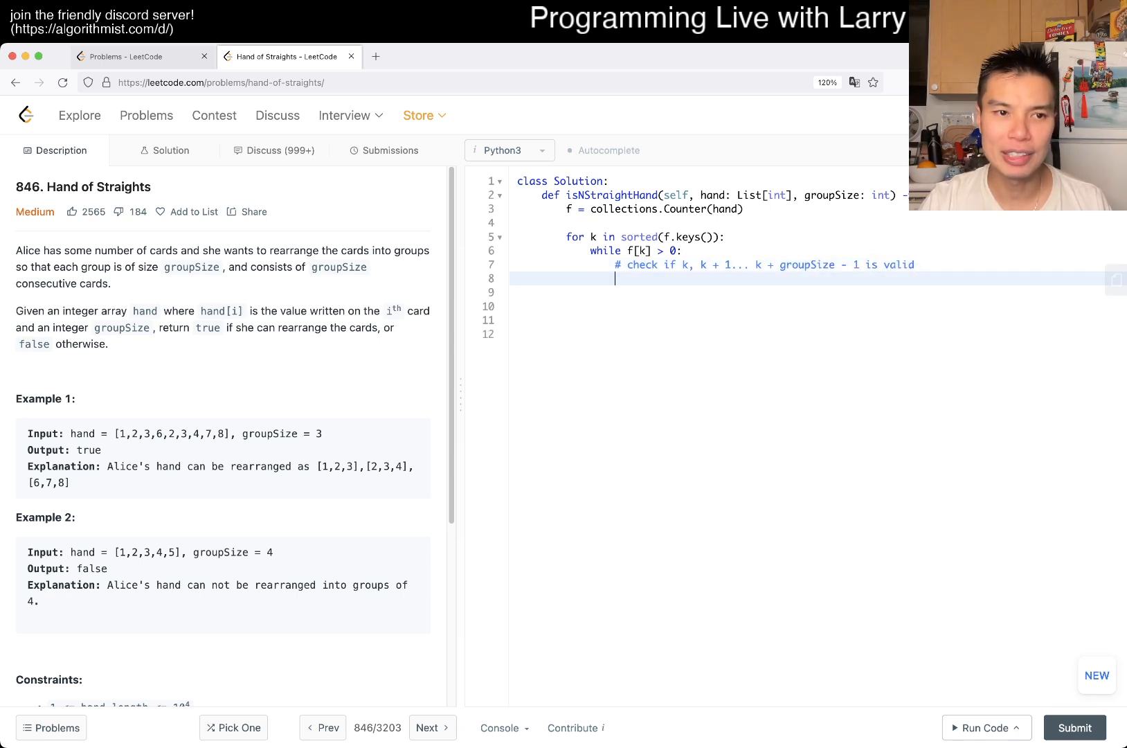
{"action": "type", "text": "good ="}
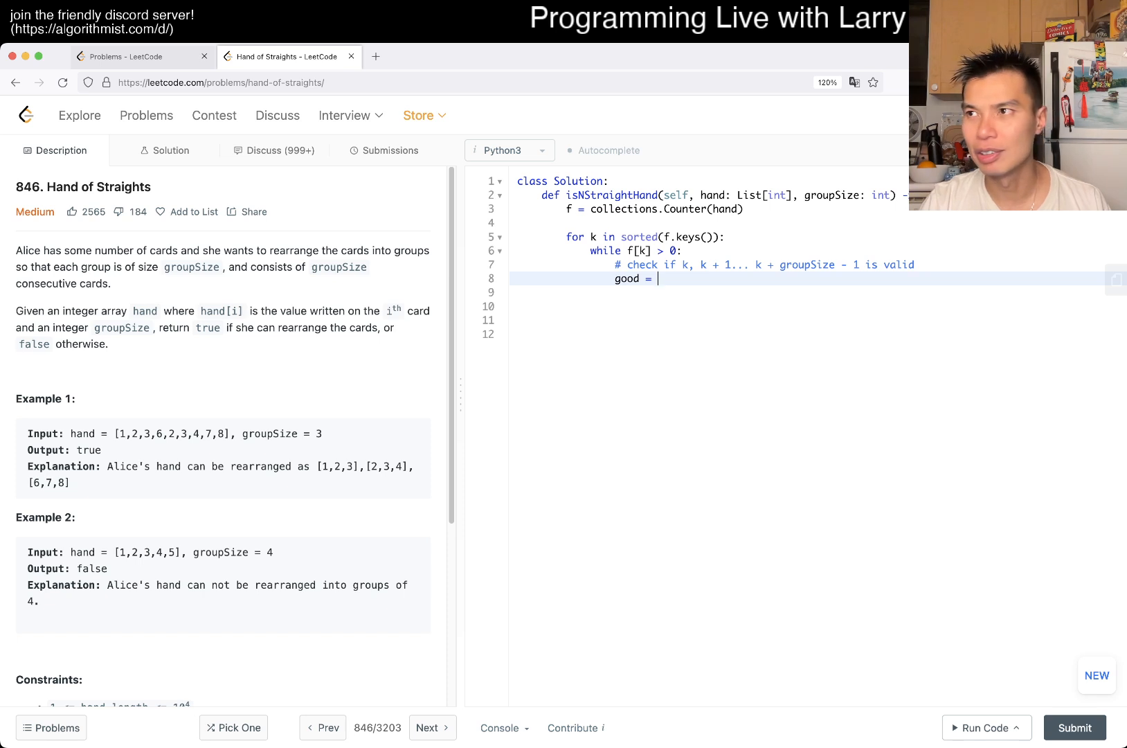
{"action": "type", "text": "True"}
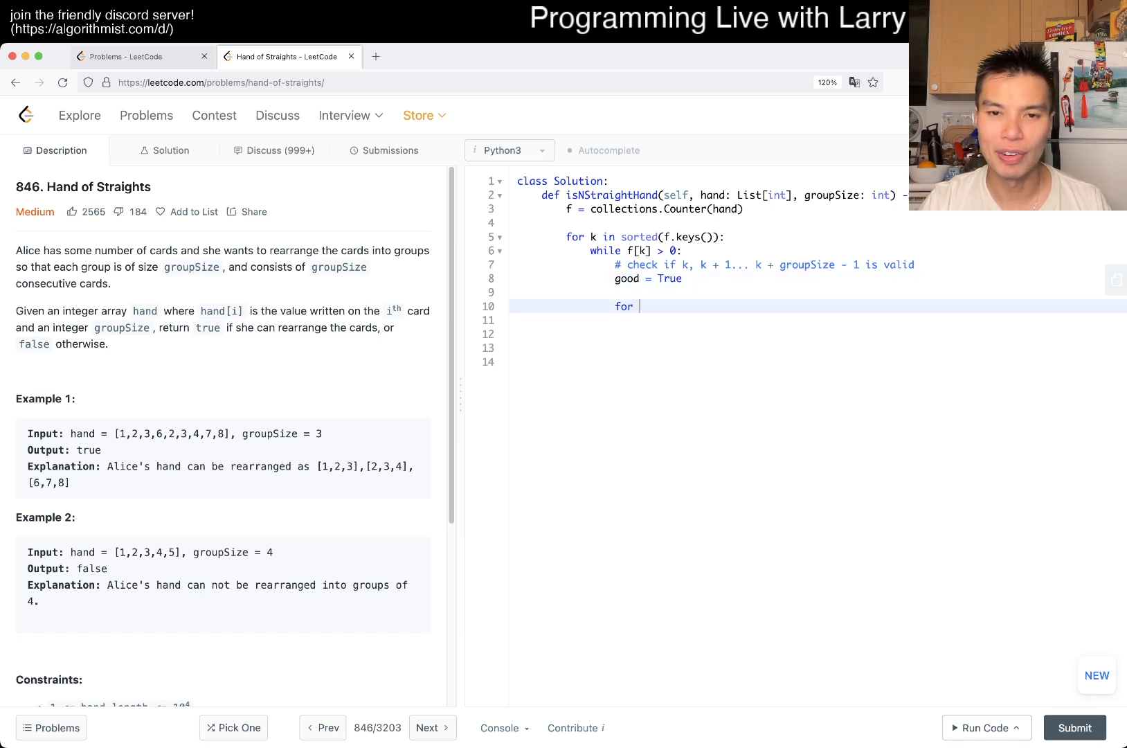
{"action": "type", "text": "offset in r"}
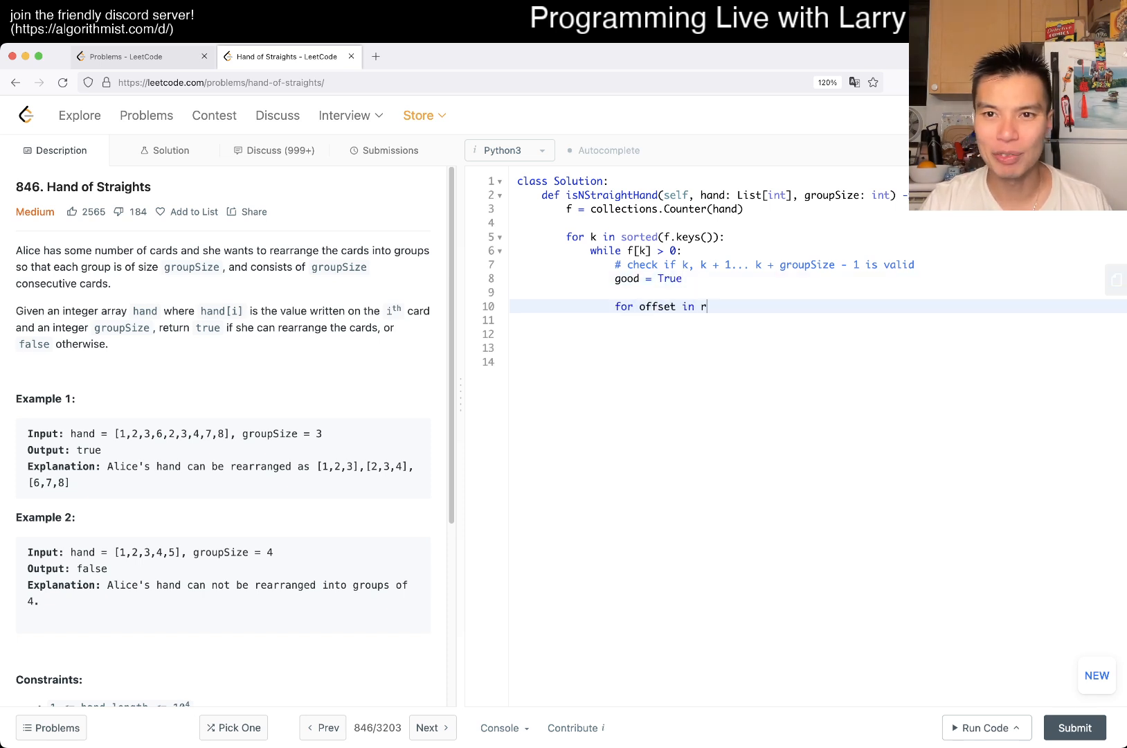
{"action": "type", "text": "ange(groupSize):"}
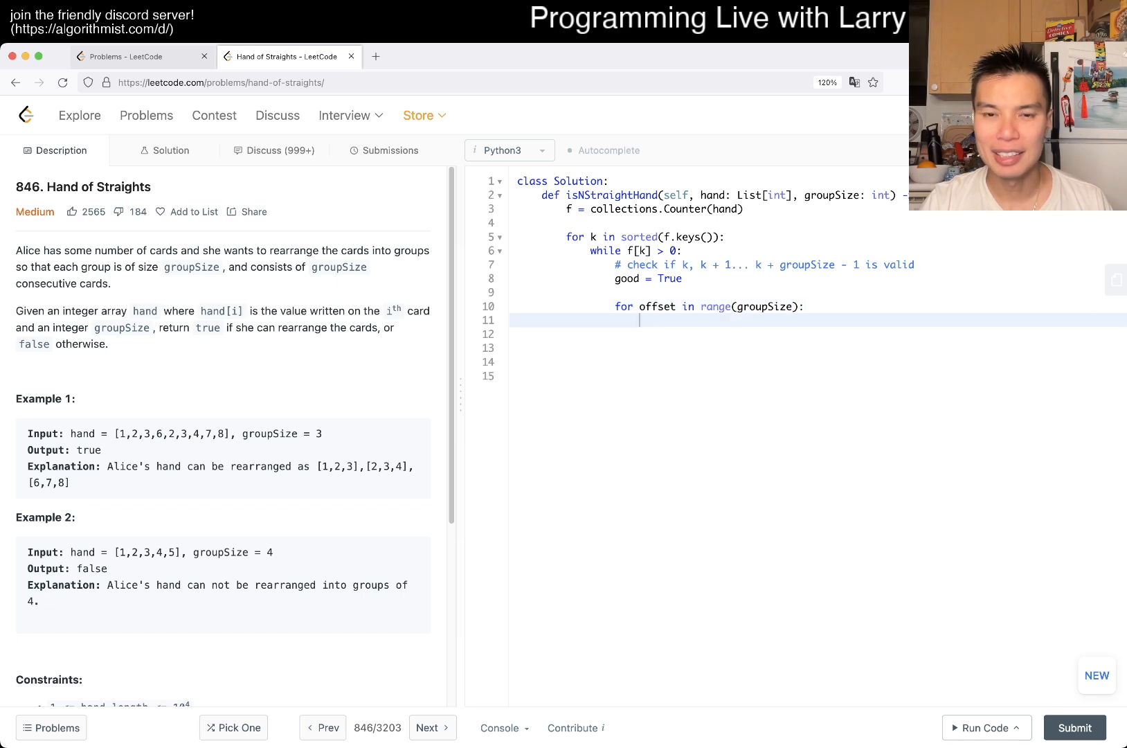
{"action": "type", "text": "if f["}
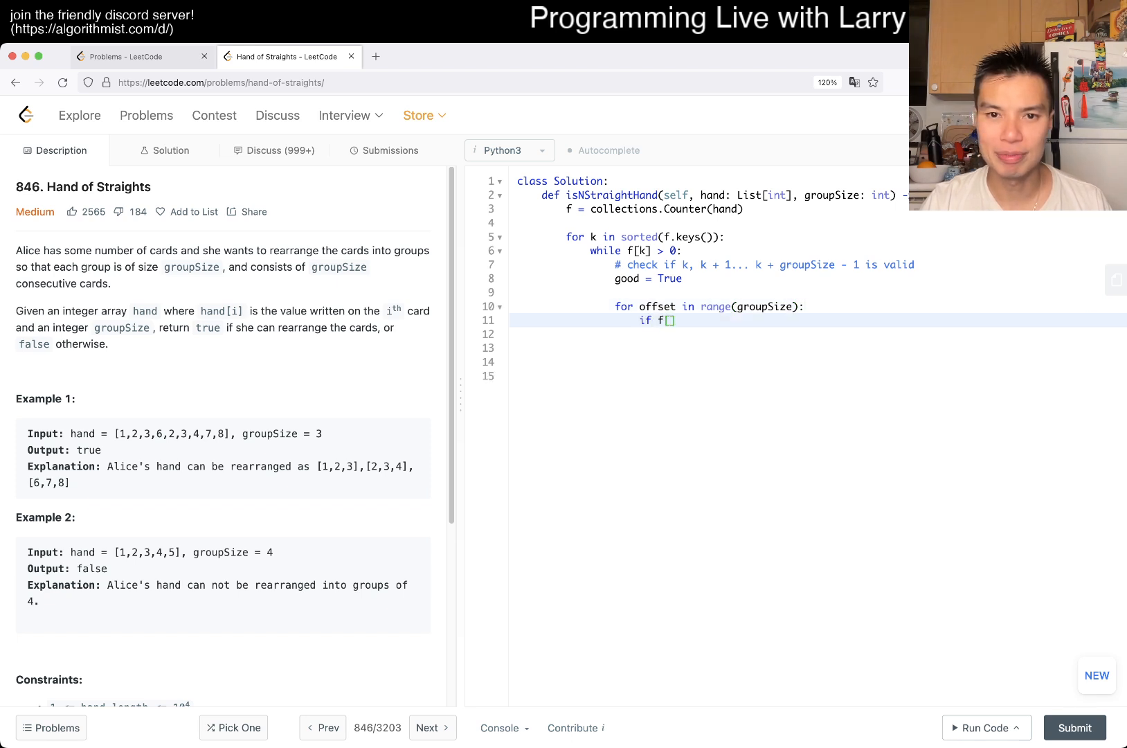
{"action": "type", "text": "k + offset]"}
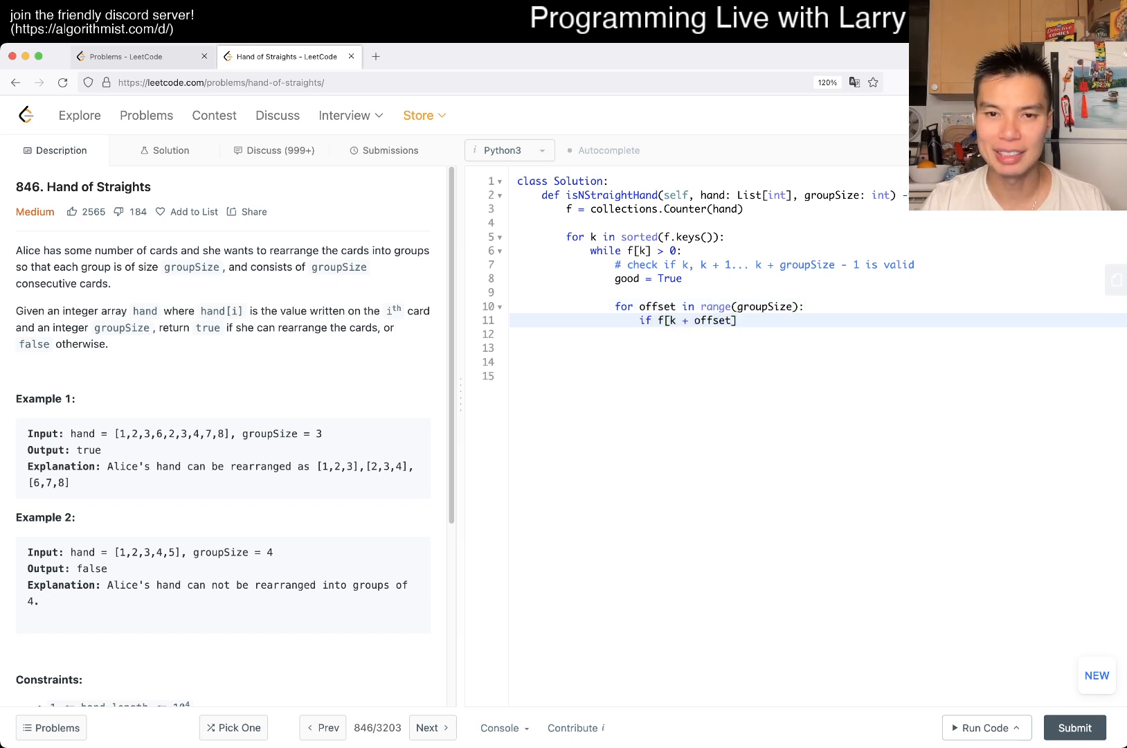
{"action": "type", "text": "== 0:"}
{"action": "left_click", "coordinate": [819, 334]}
{"action": "type", "text": "good = False"}
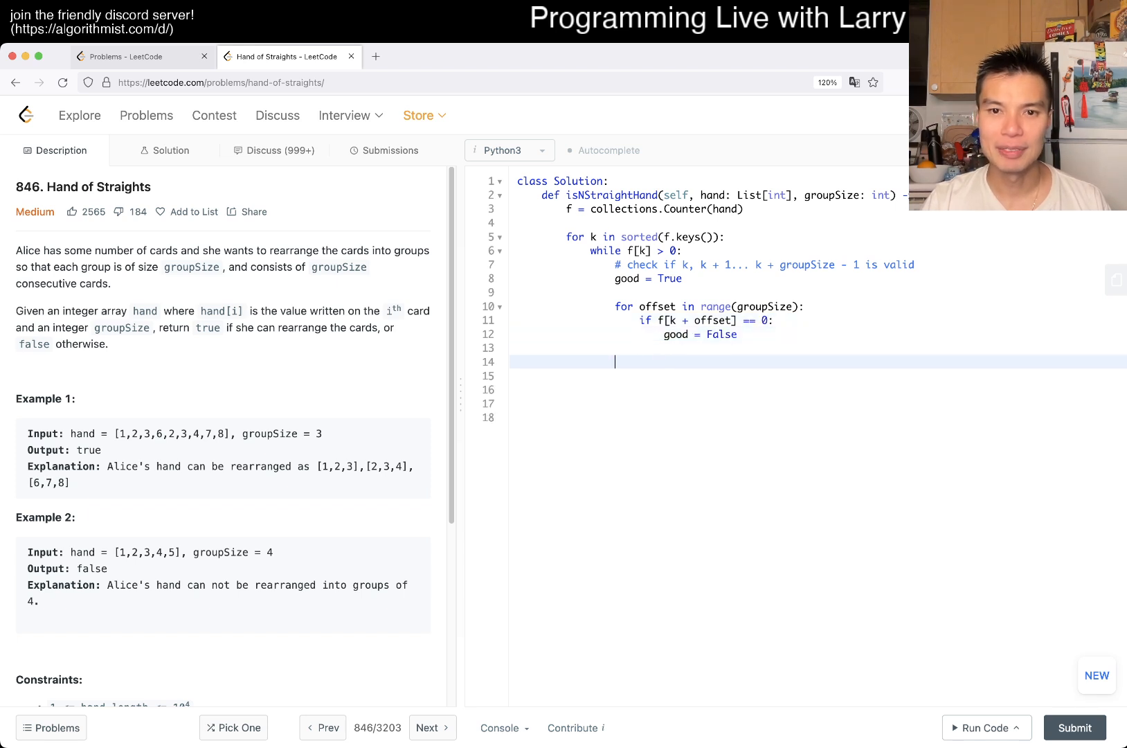
{"action": "type", "text": "if good:"}
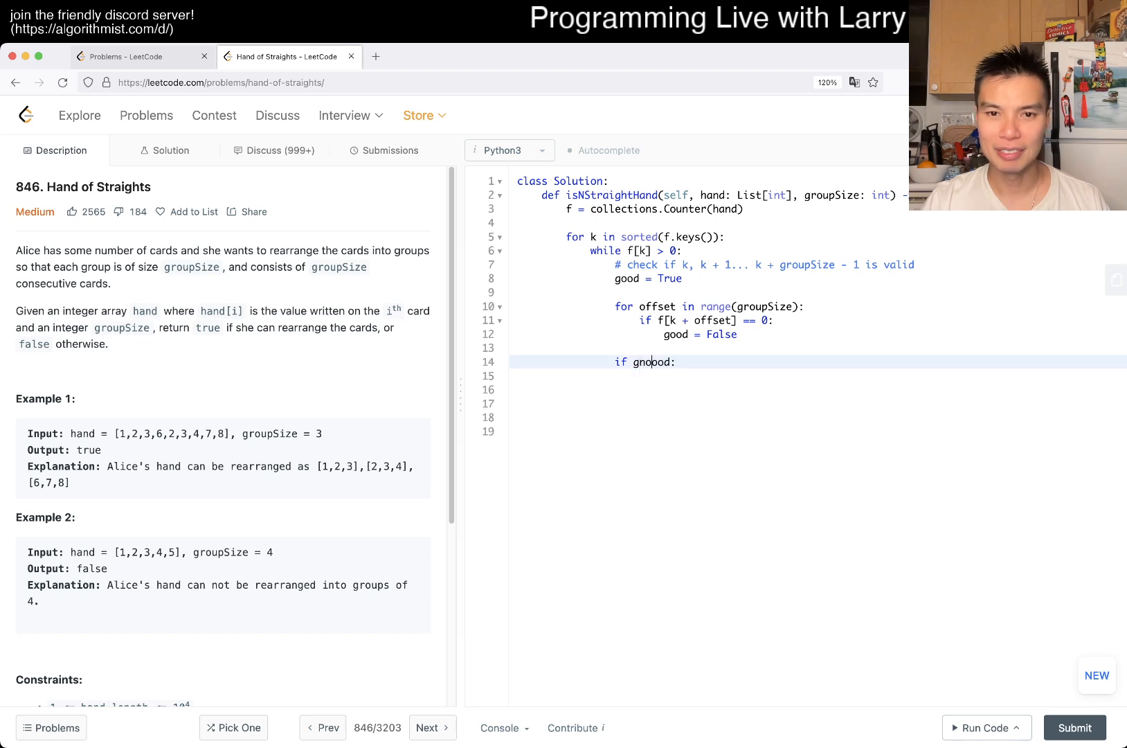
{"action": "type", "text": "not good"}
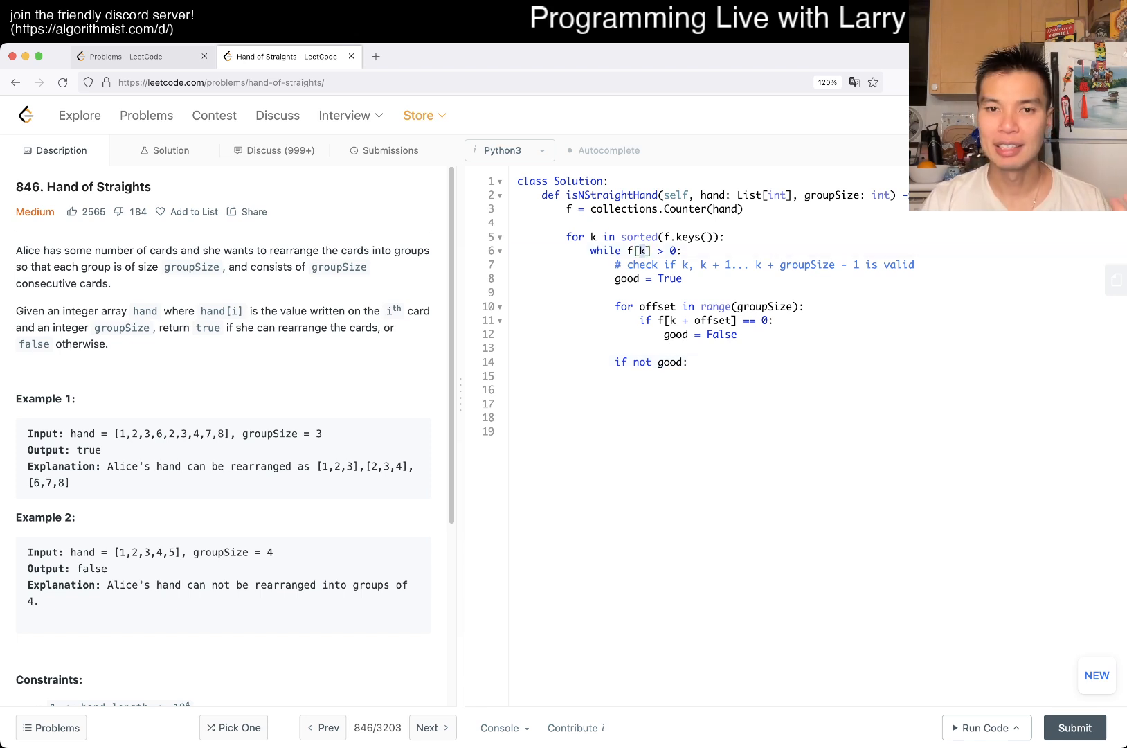
{"action": "type", "text": "return Fa"}
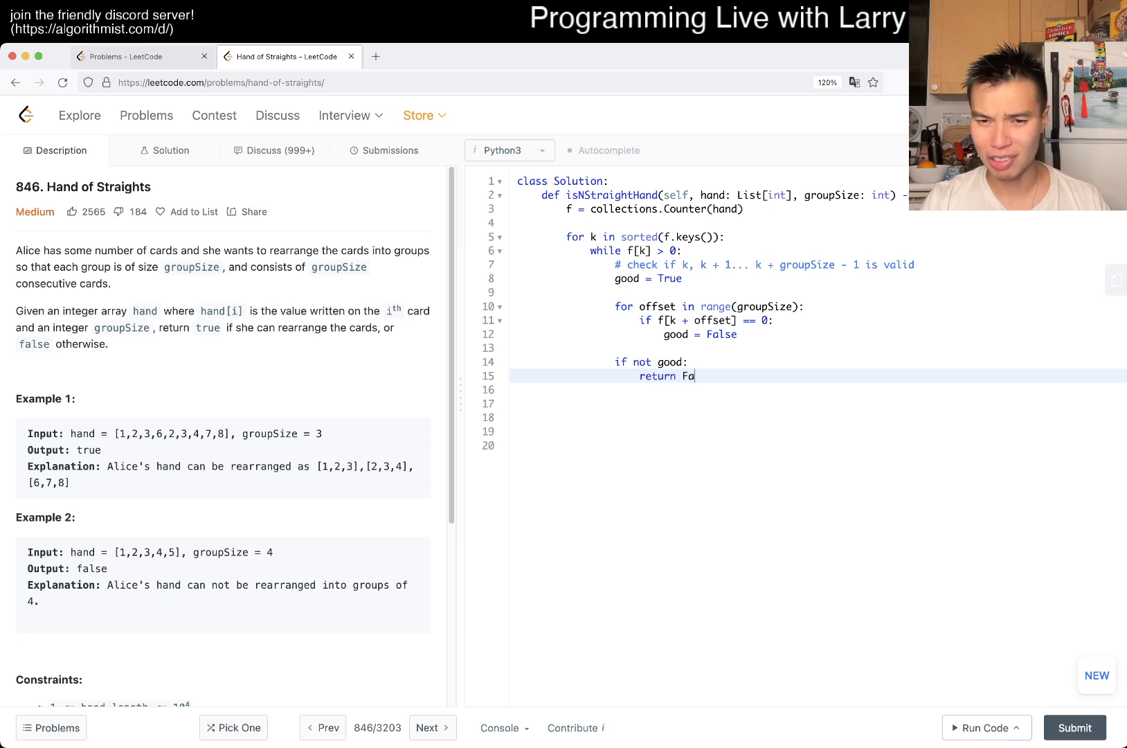
{"action": "type", "text": "lse"}
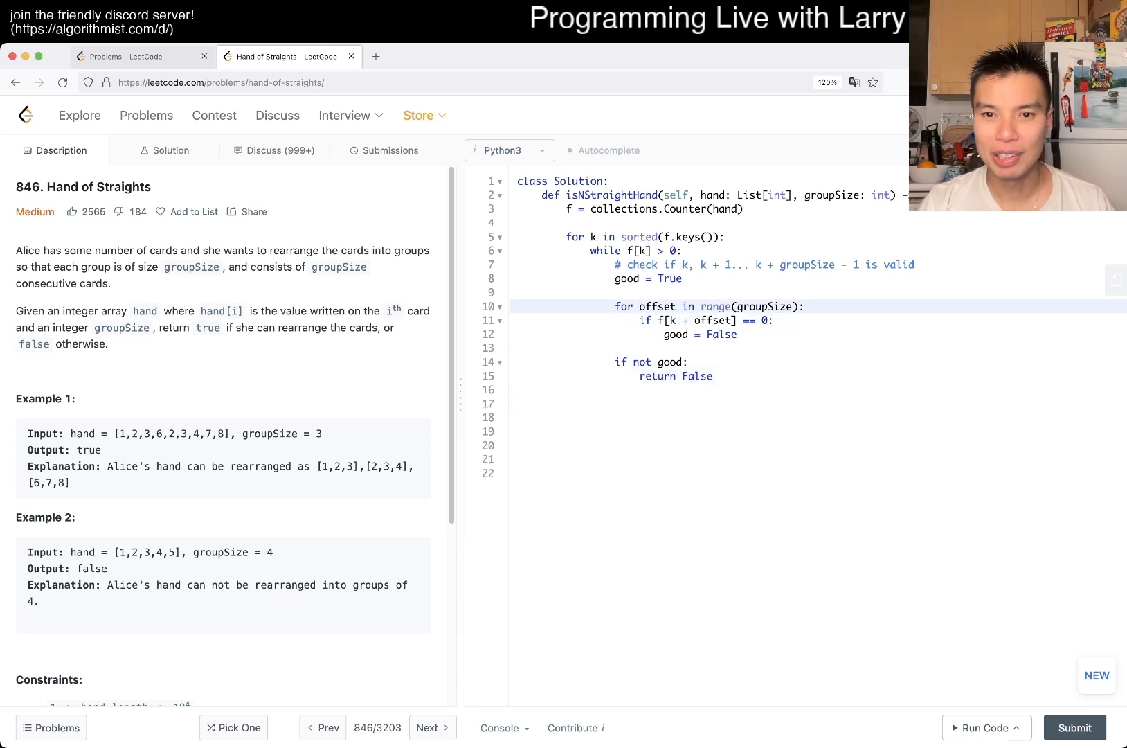
Step: Decrement f[k + offset] for each offset in the group, then return True
{"action": "type", "text": "for offset in range(groupSize):"}
{"action": "left_click", "coordinate": [710, 417]}
{"action": "type", "text": "f["}
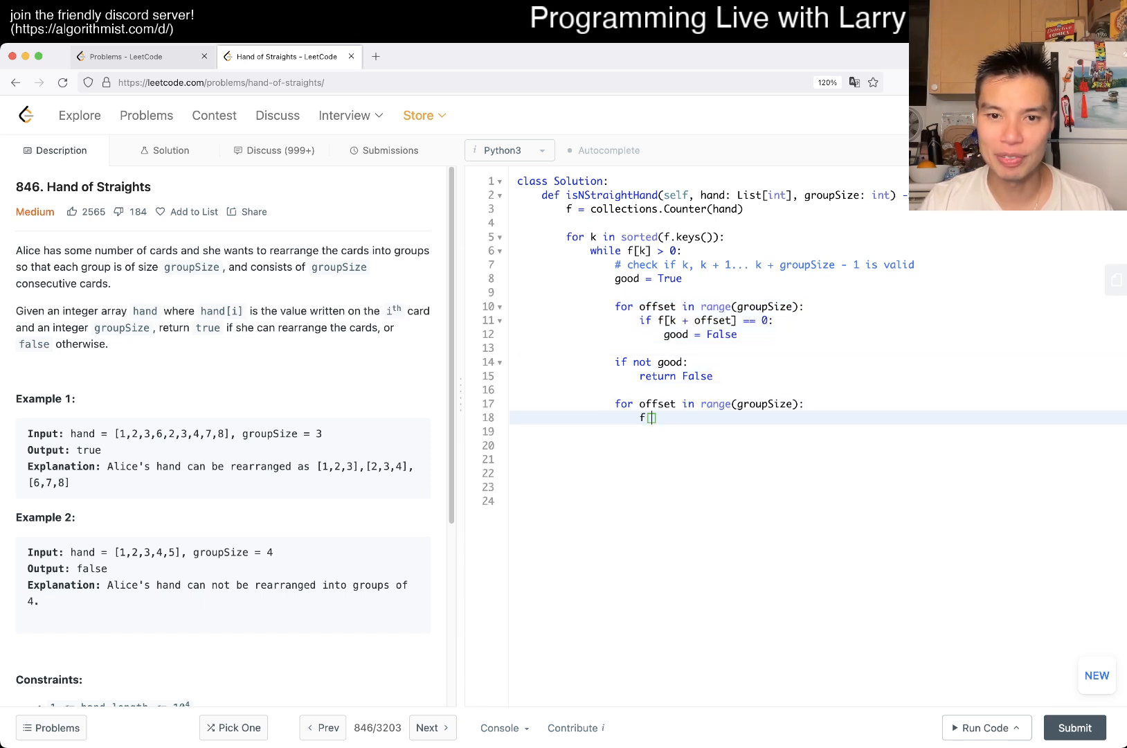
{"action": "type", "text": "k + offs"}
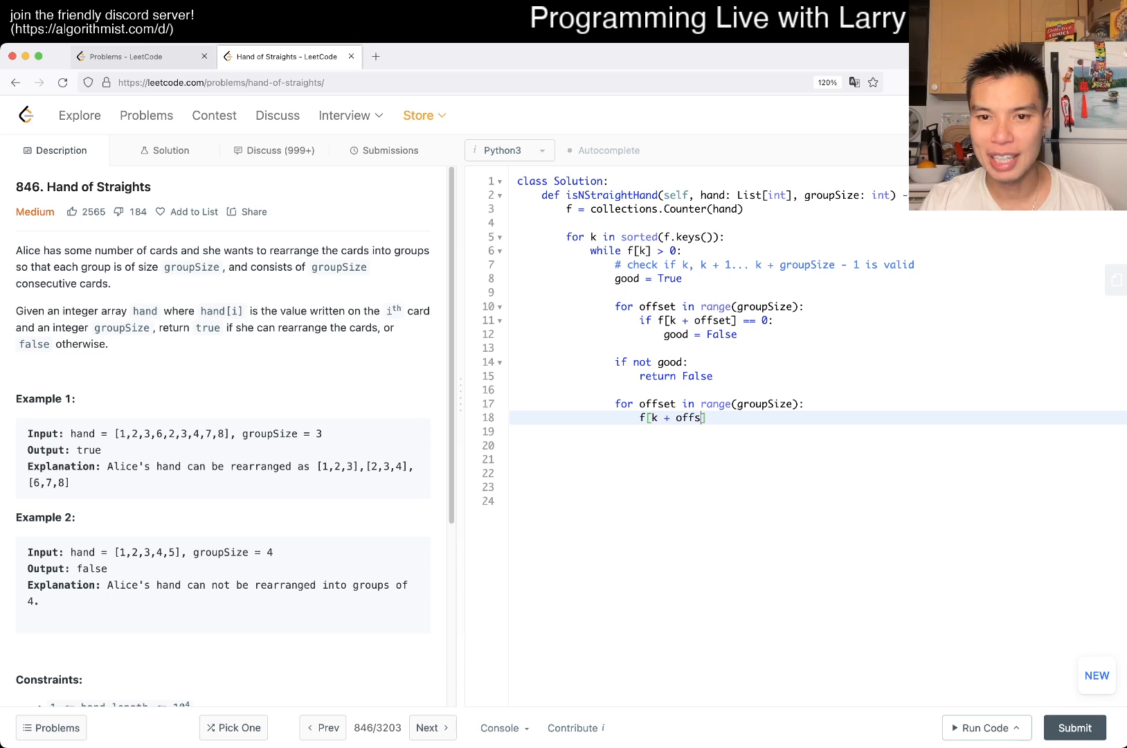
{"action": "type", "text": "set] -= 1"}
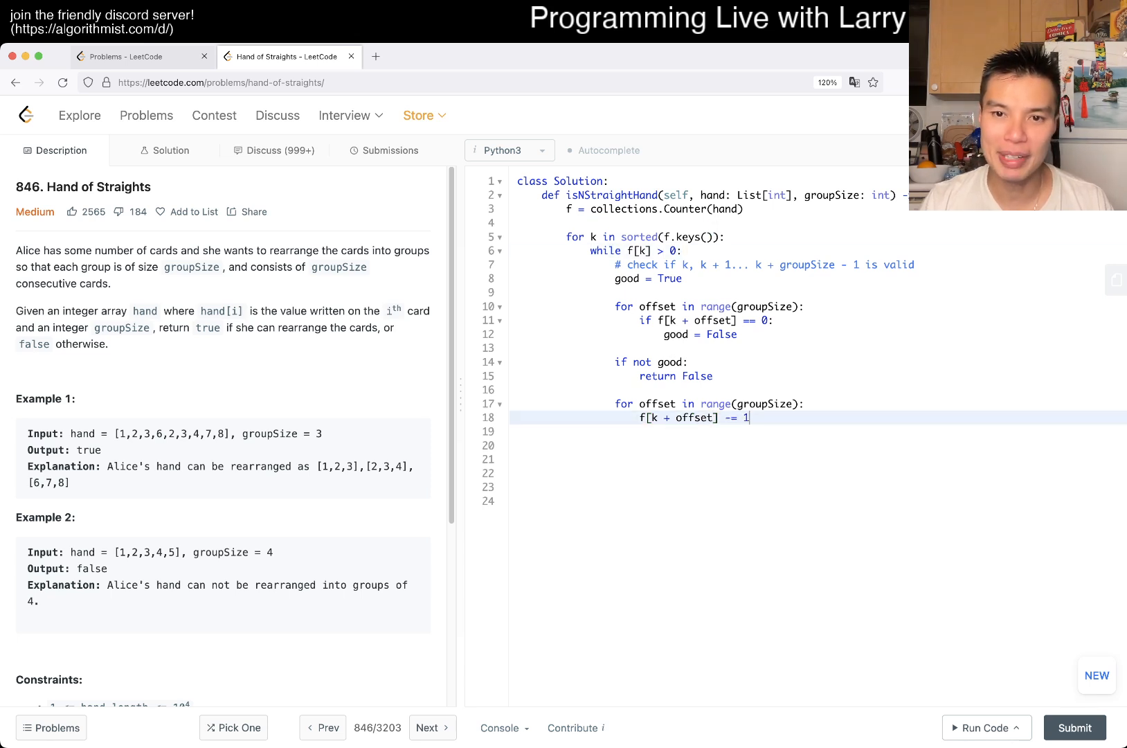
{"action": "key", "text": "Return"}
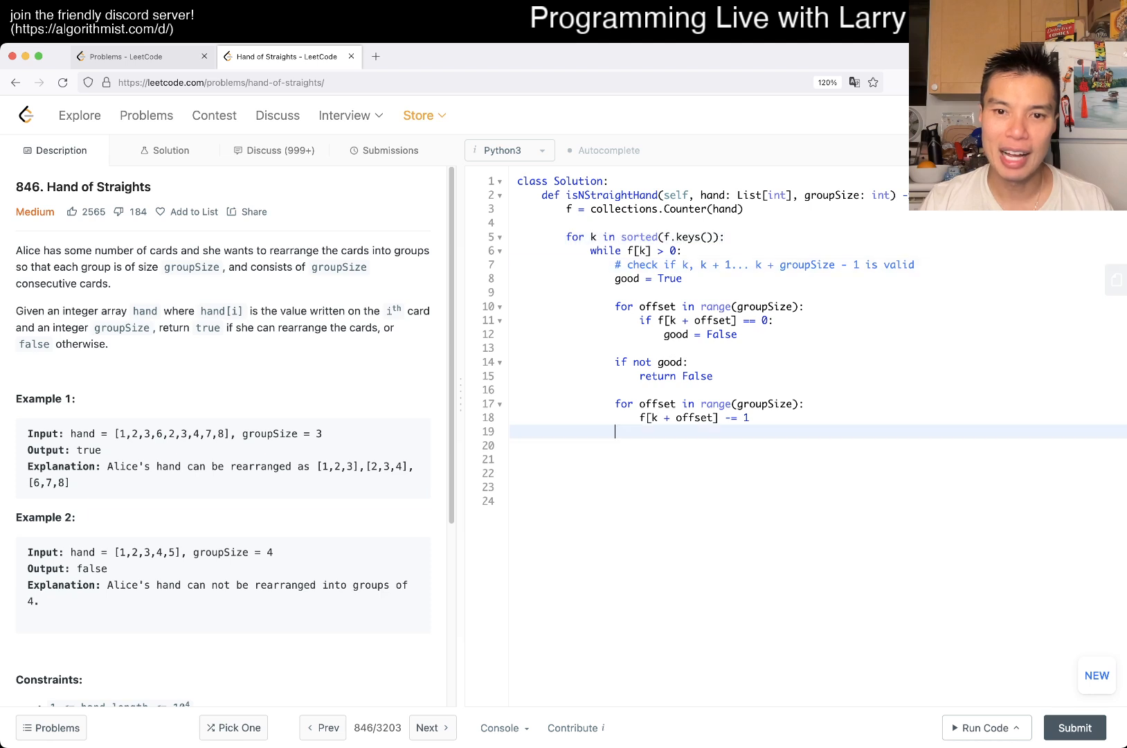
{"action": "type", "text": "retu"}
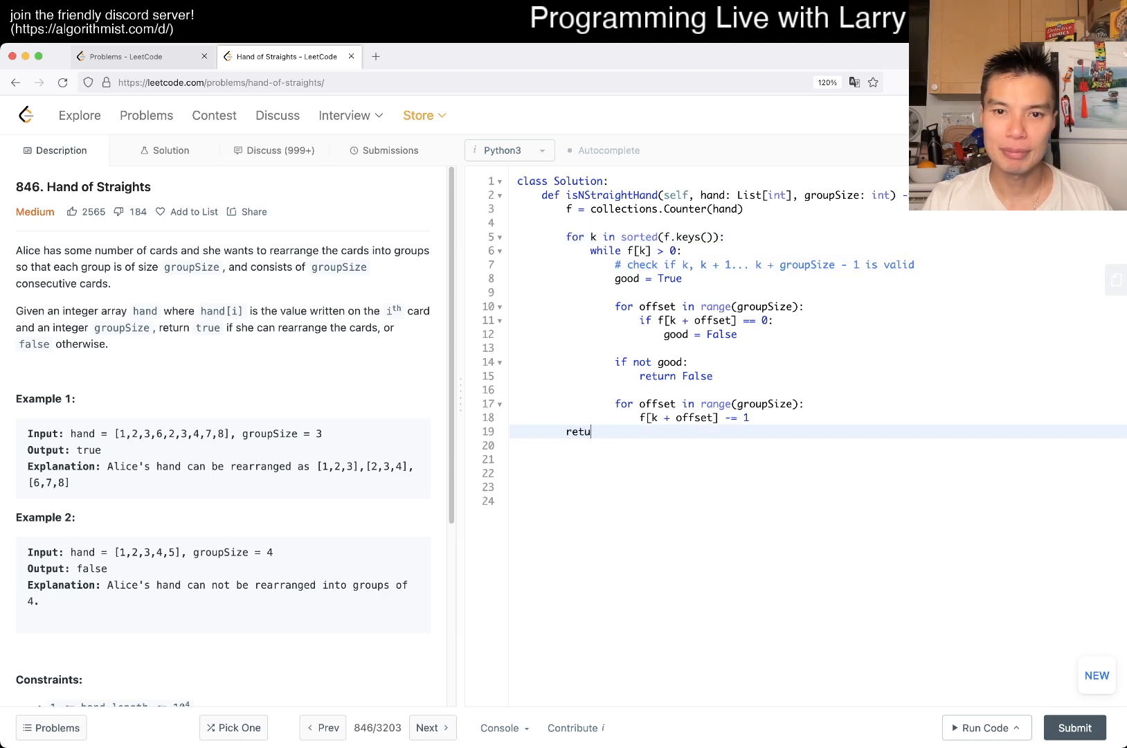
{"action": "type", "text": "rn True"}
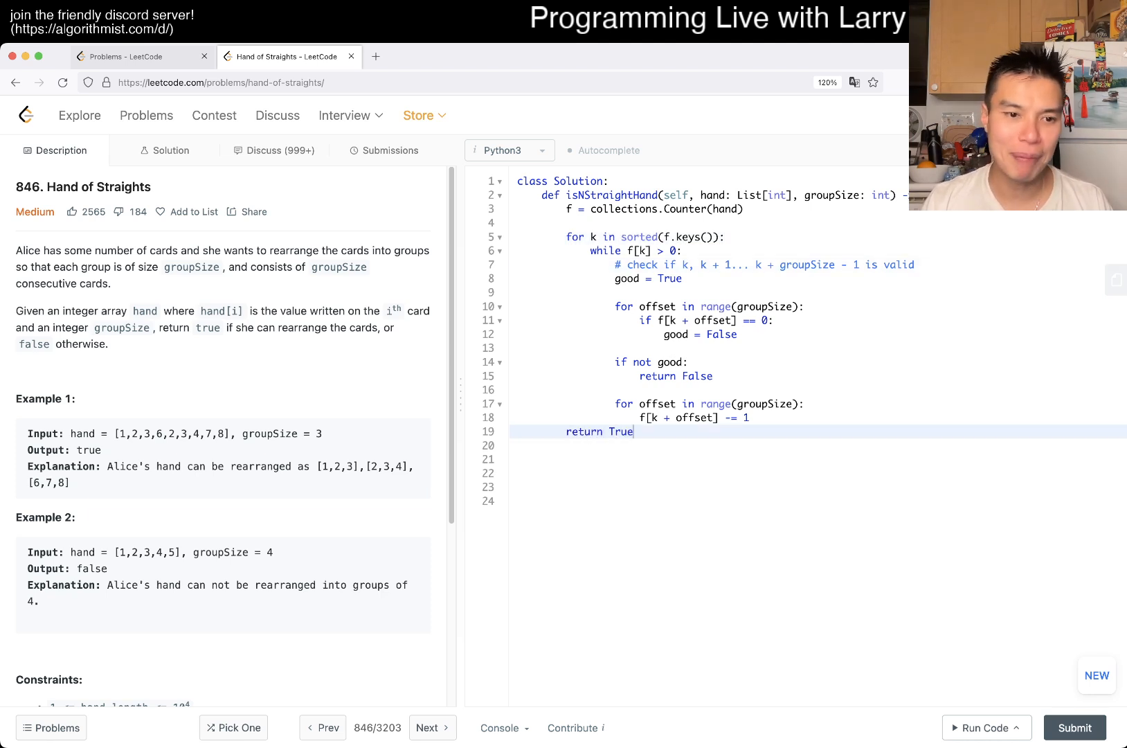
Step: Run the example tests to Accepted, then submit for an accepted Python3 run at 169 ms
{"action": "left_click", "coordinate": [503, 727]}
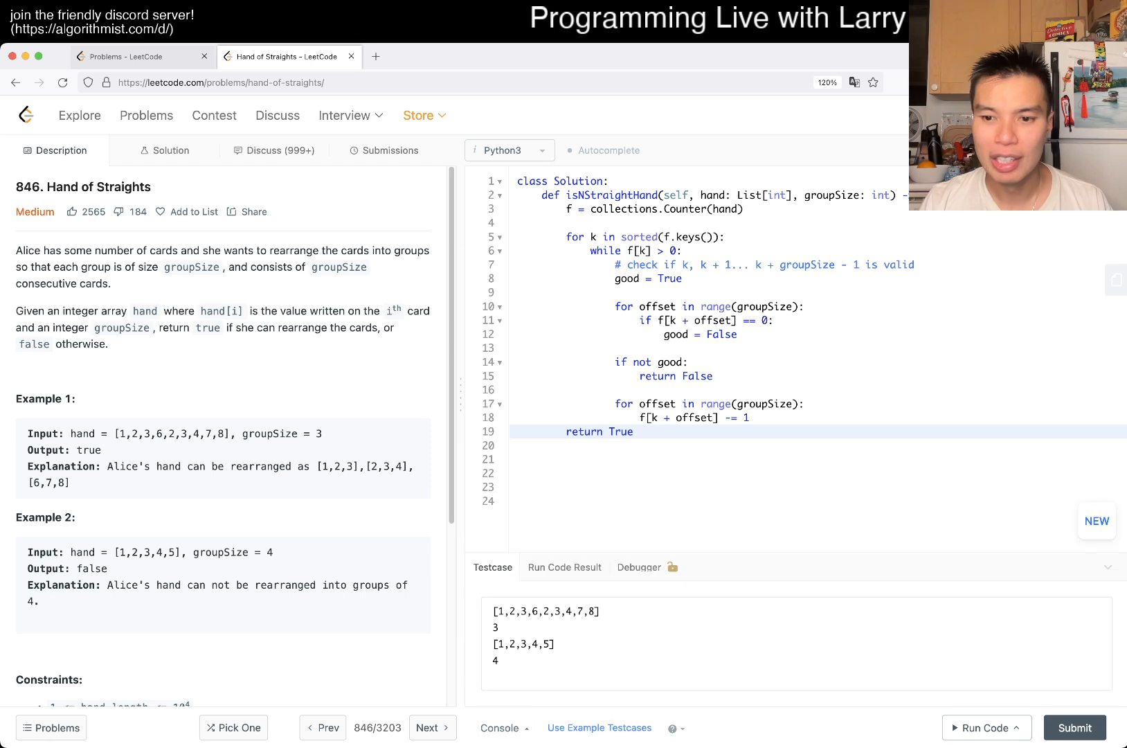
{"action": "left_click", "coordinate": [983, 727]}
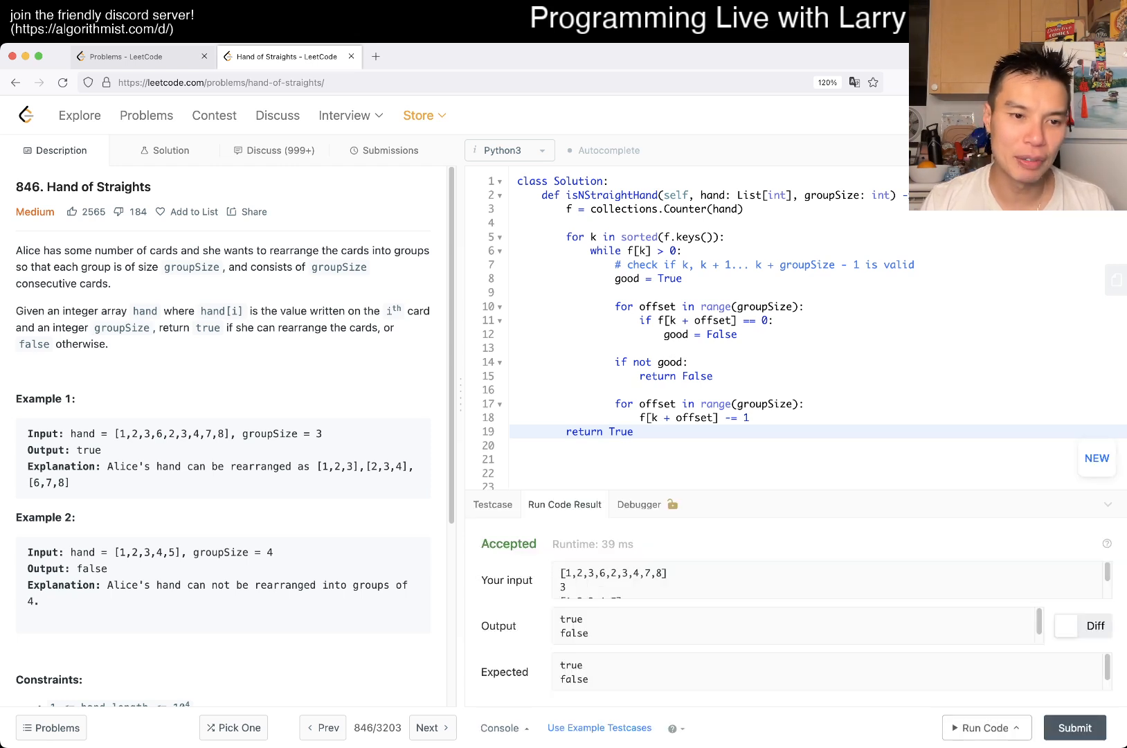
{"action": "double_click", "coordinate": [147, 553]}
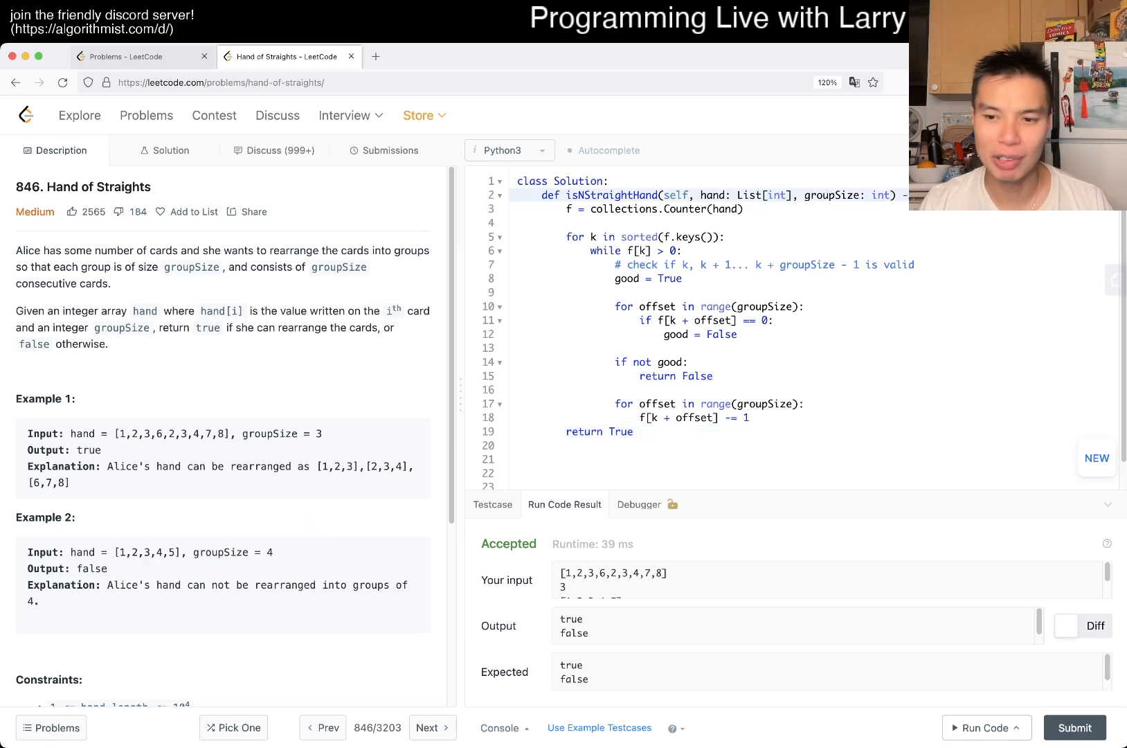
{"action": "left_click", "coordinate": [1075, 727]}
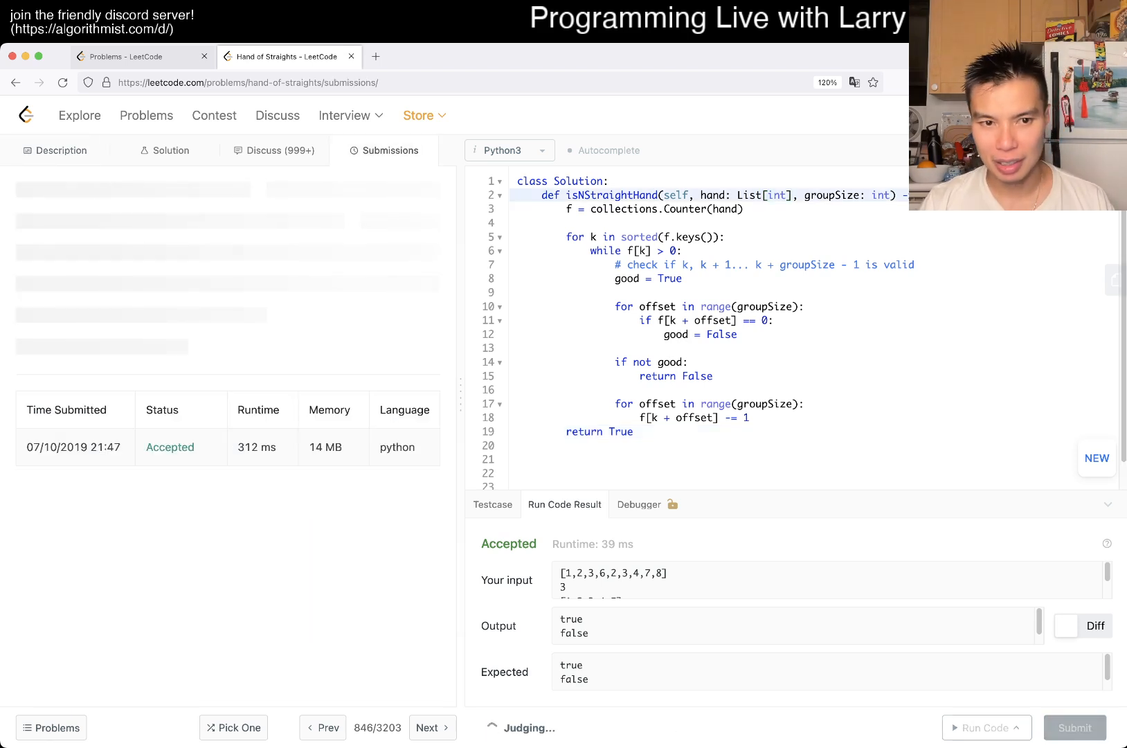
{"action": "left_click", "coordinate": [1075, 727]}
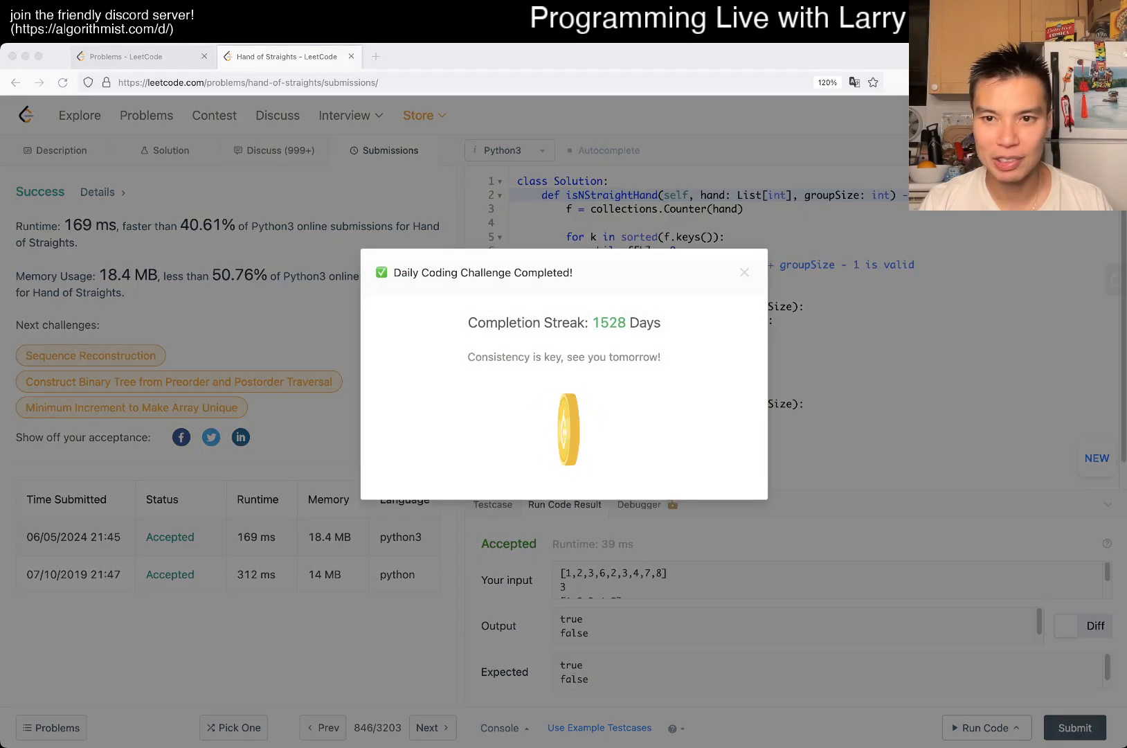
Step: Add N = len(hand) with 'if N % groupSize != 0: return False', resubmit (172 ms), return to Description
{"action": "left_click", "coordinate": [744, 273]}
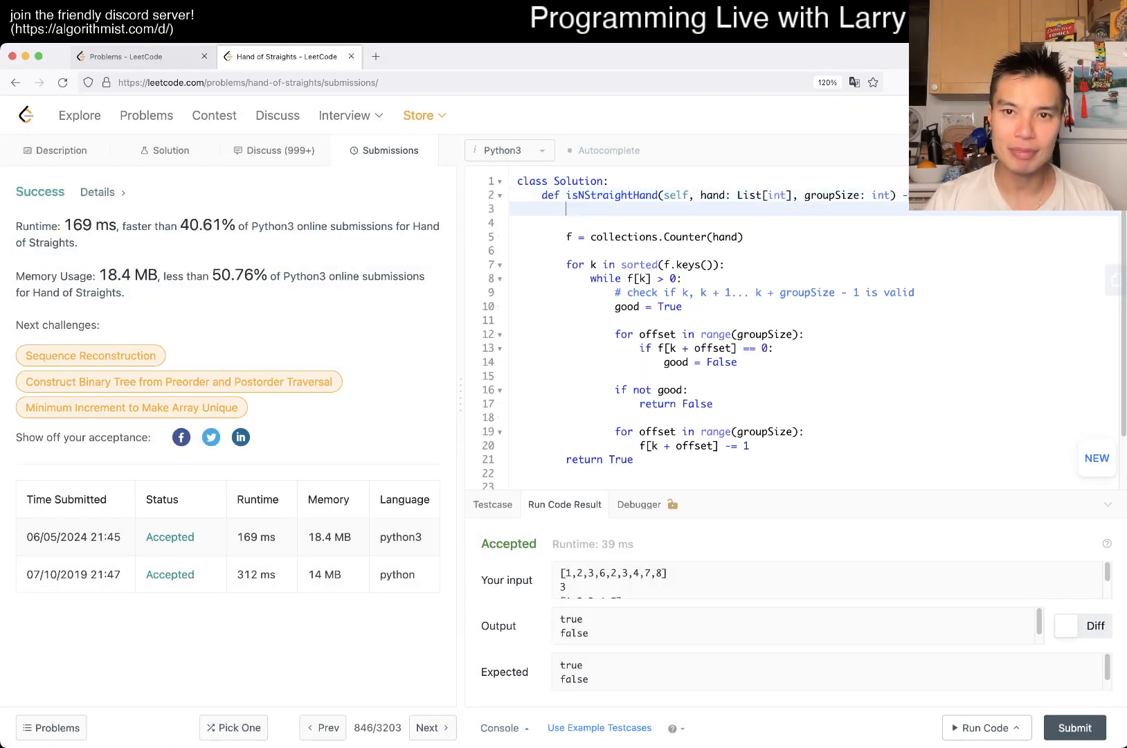
{"action": "type", "text": "N = len(hand)"}
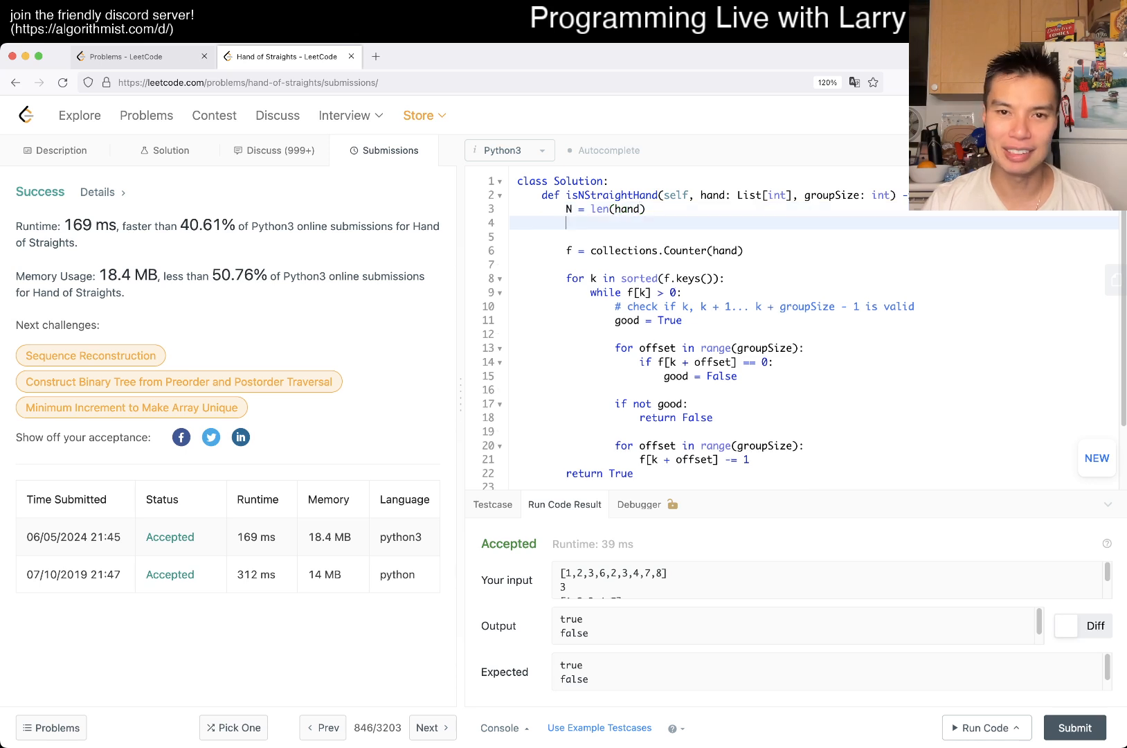
{"action": "type", "text": "if N % gropu"}
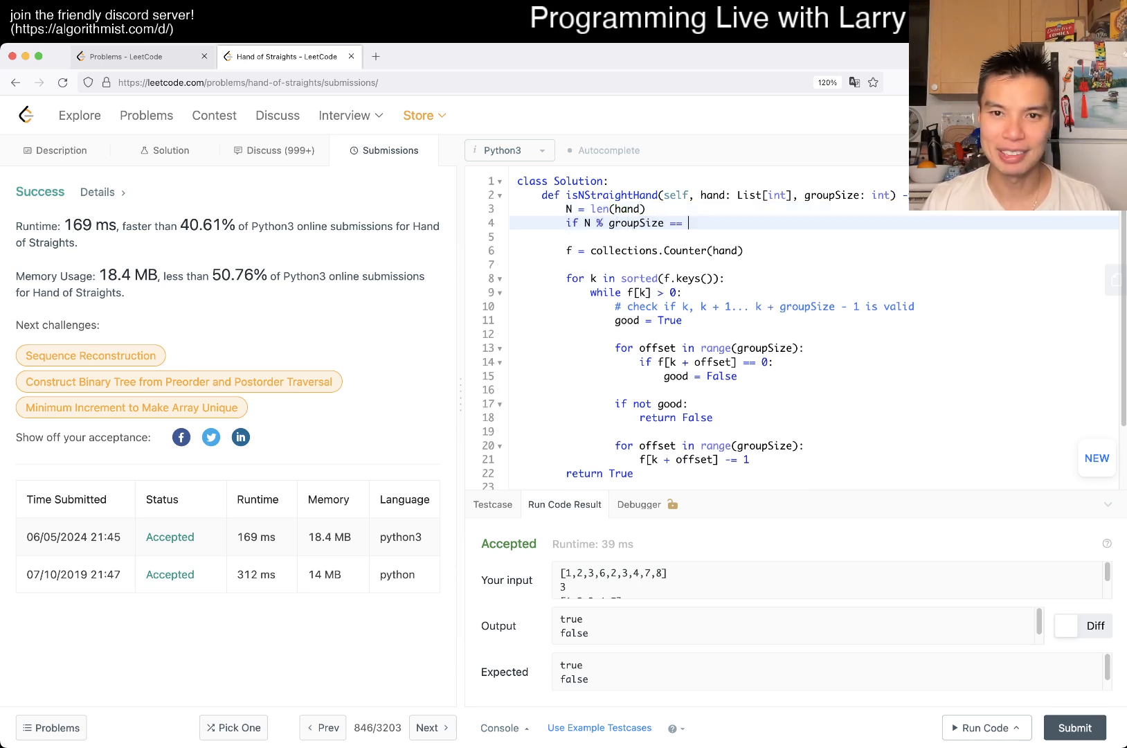
{"action": "type", "text": "!= 0:"}
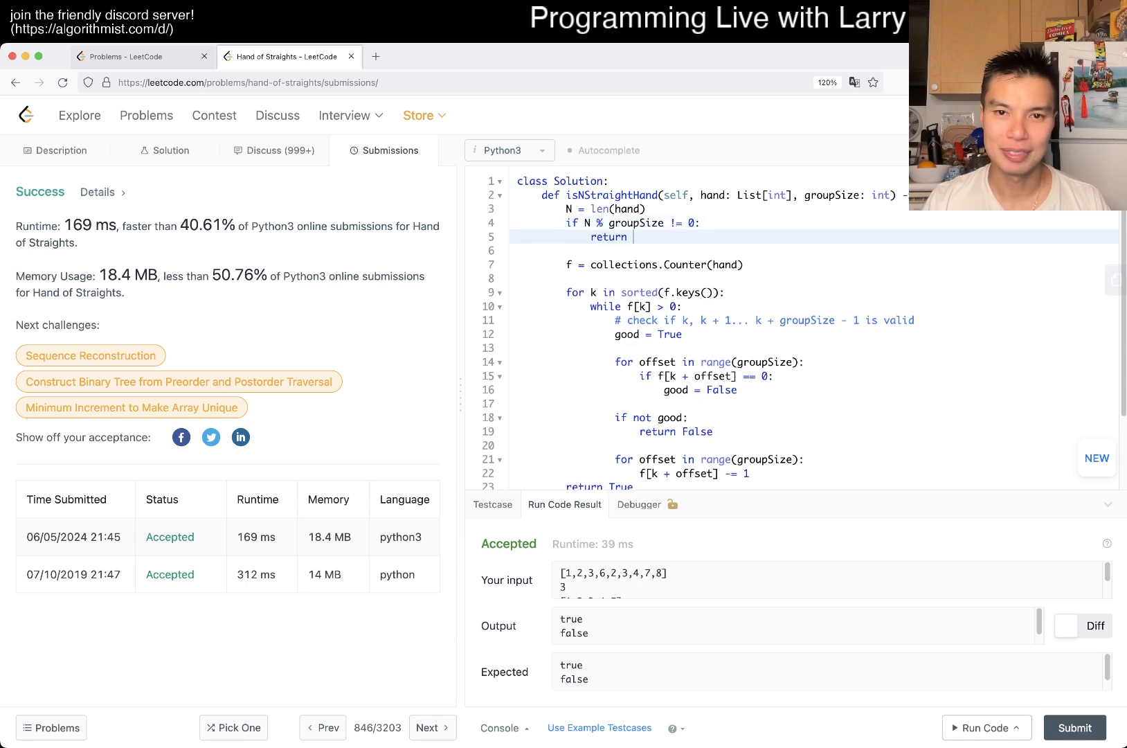
{"action": "type", "text": "False"}
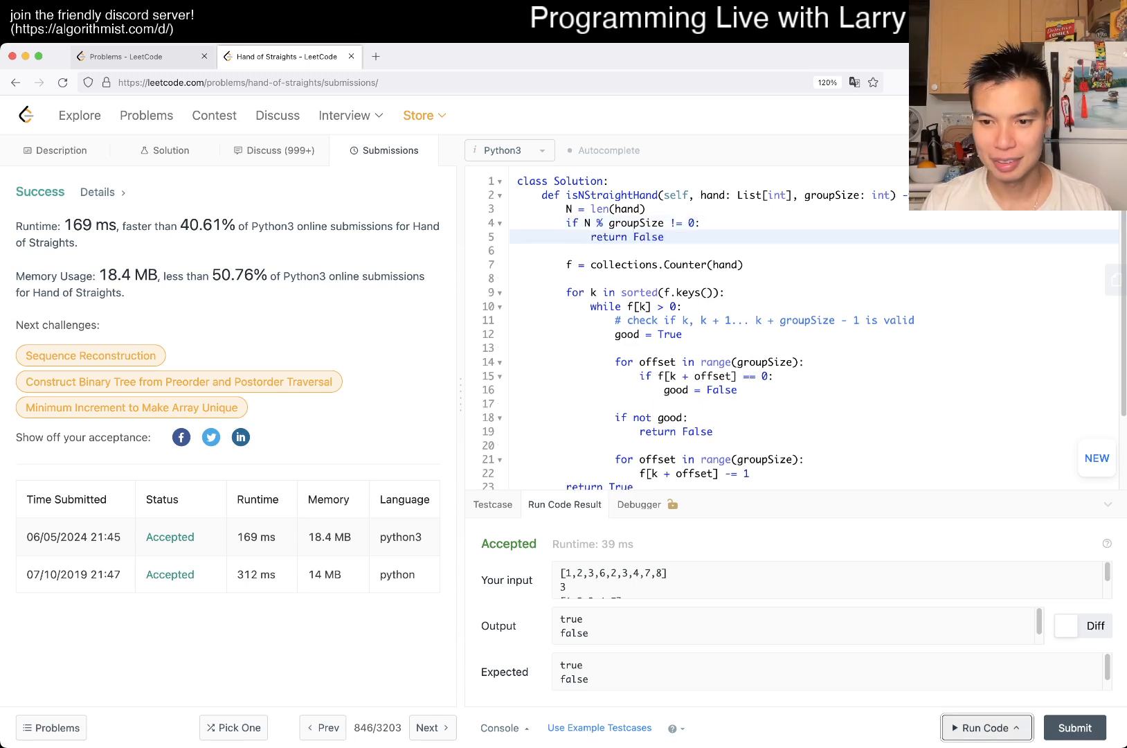
{"action": "left_click", "coordinate": [1075, 727]}
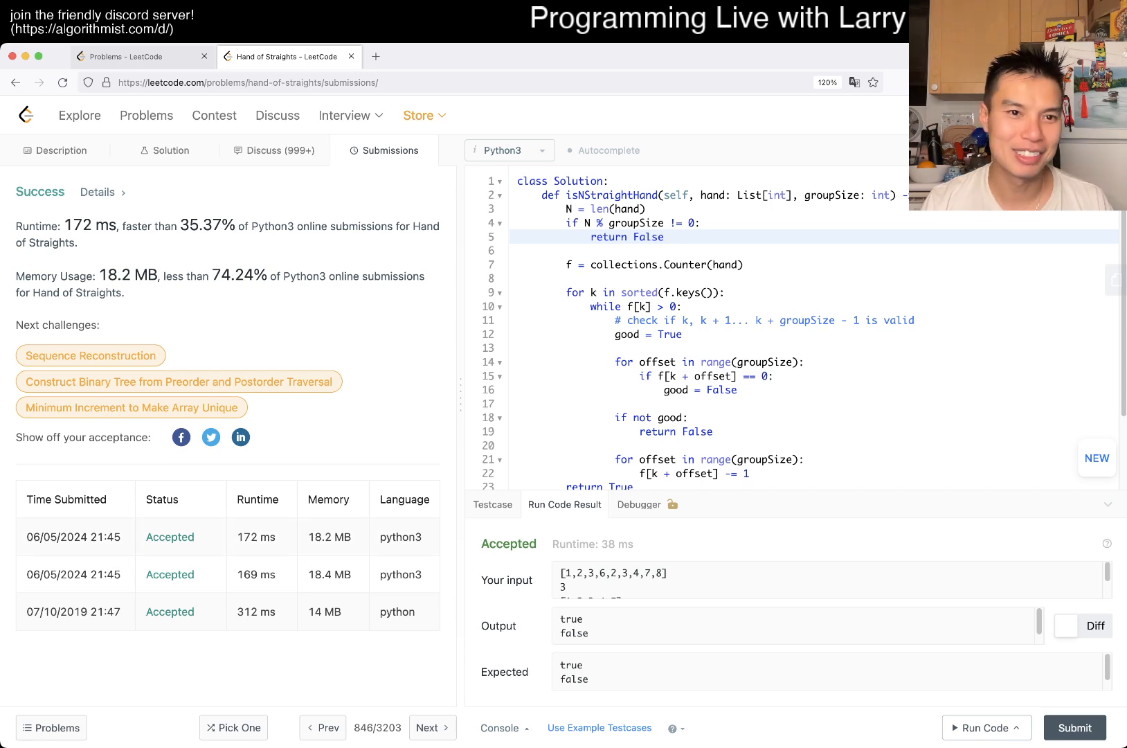
{"action": "left_click", "coordinate": [55, 151]}
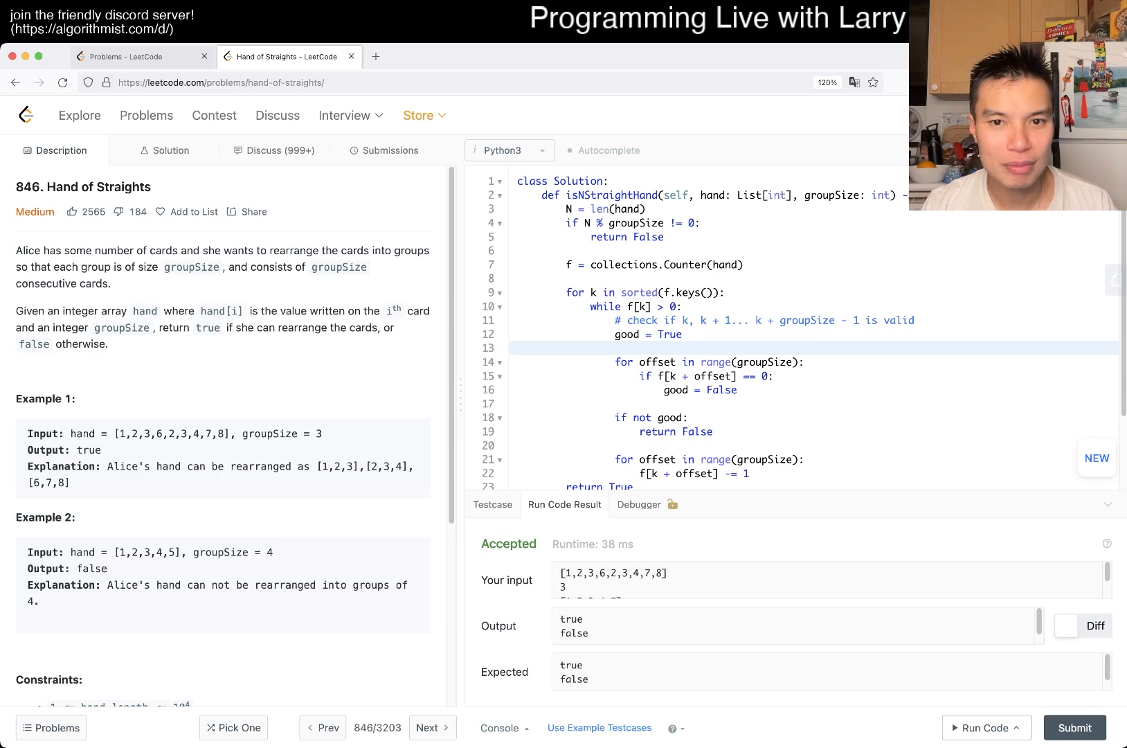
{"action": "scroll", "scroll_direction": "down", "scroll_amount": 3}
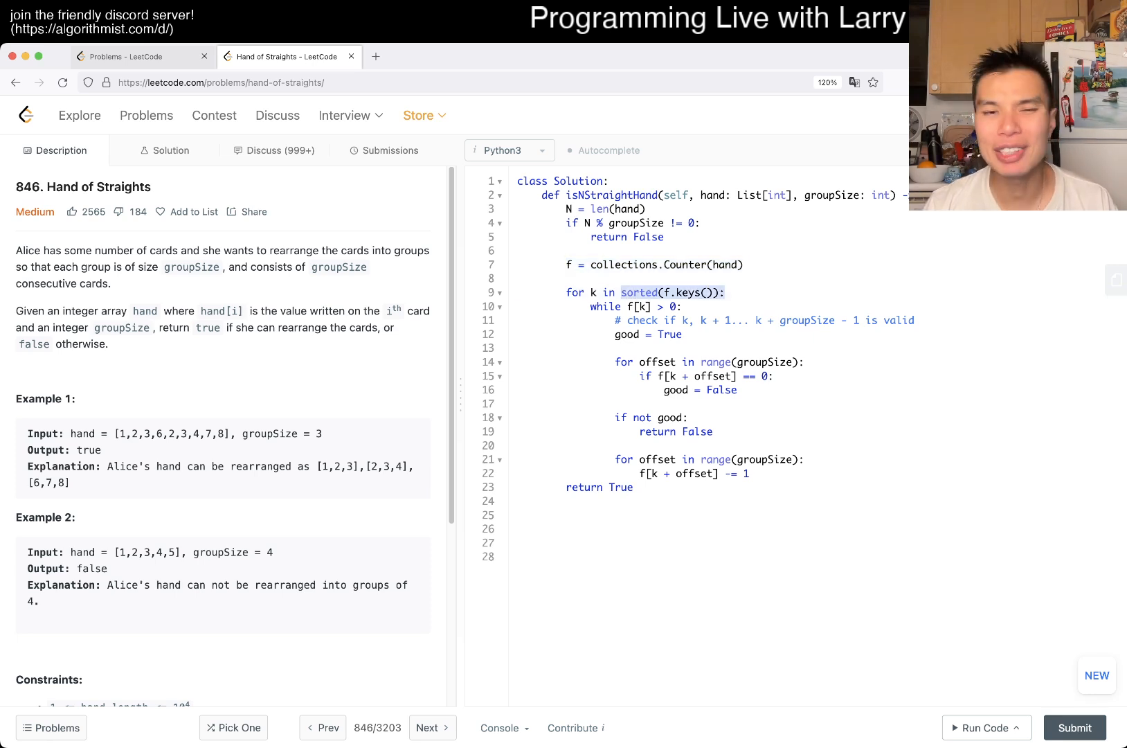
{"action": "scroll", "scroll_direction": "down", "scroll_amount": 3}
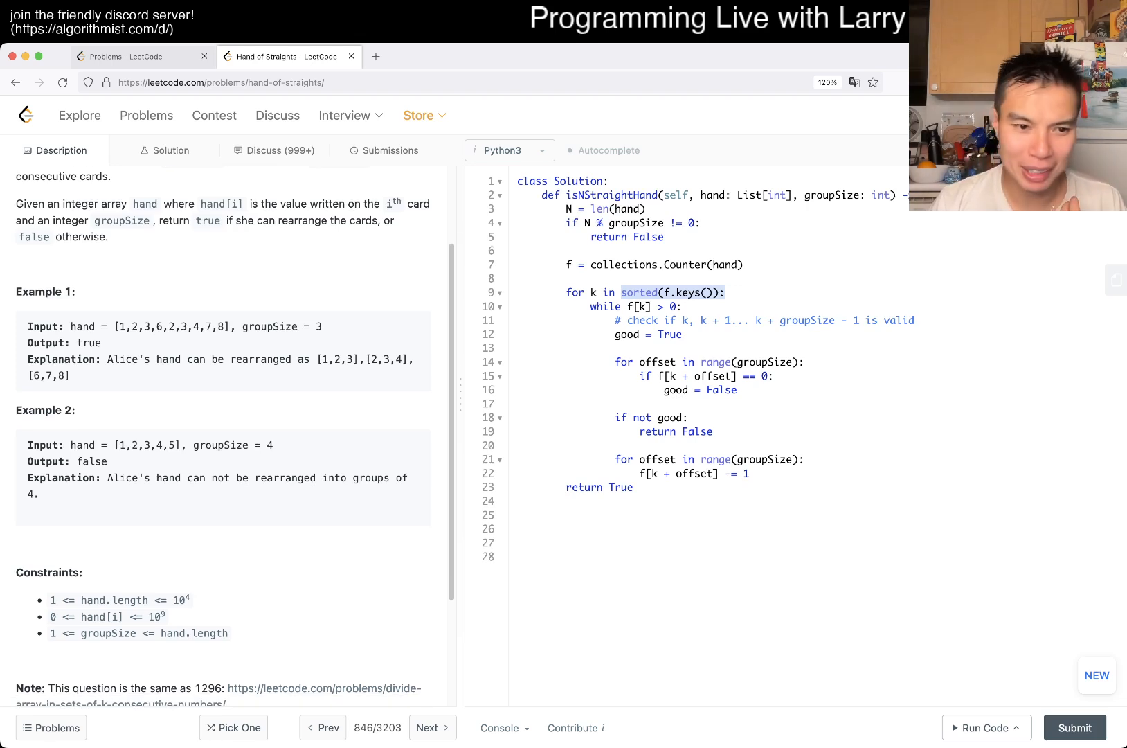
{"action": "double_click", "coordinate": [100, 618]}
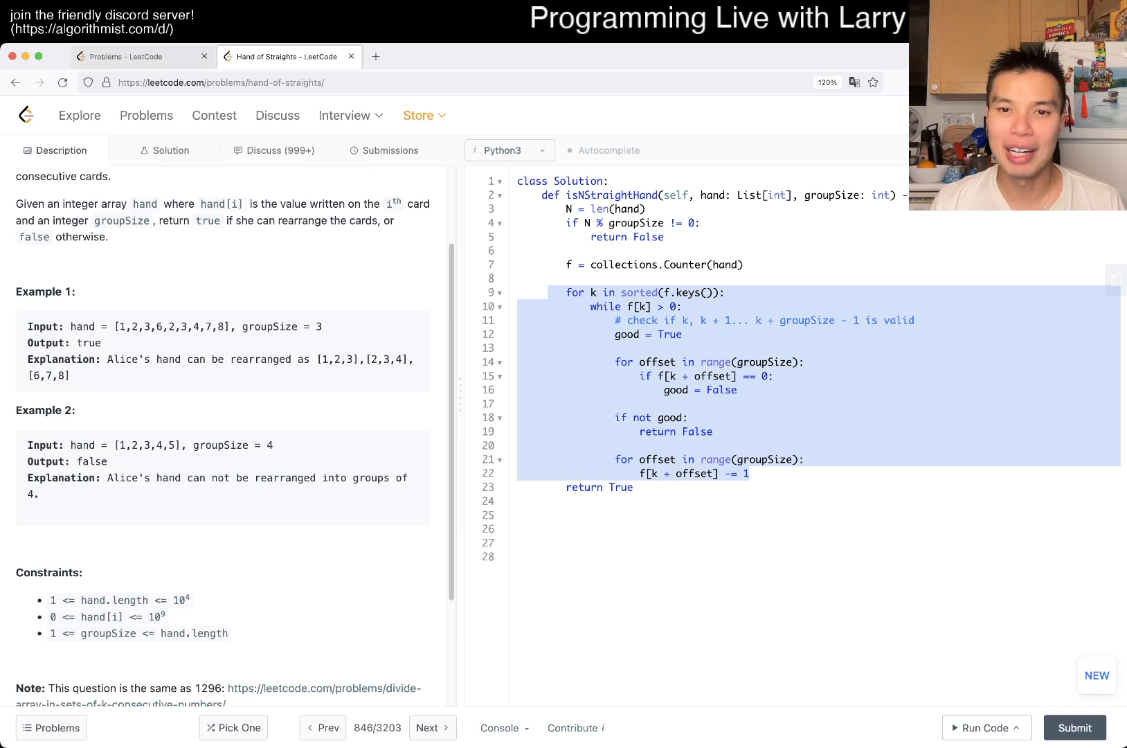
{"action": "left_click", "coordinate": [629, 264]}
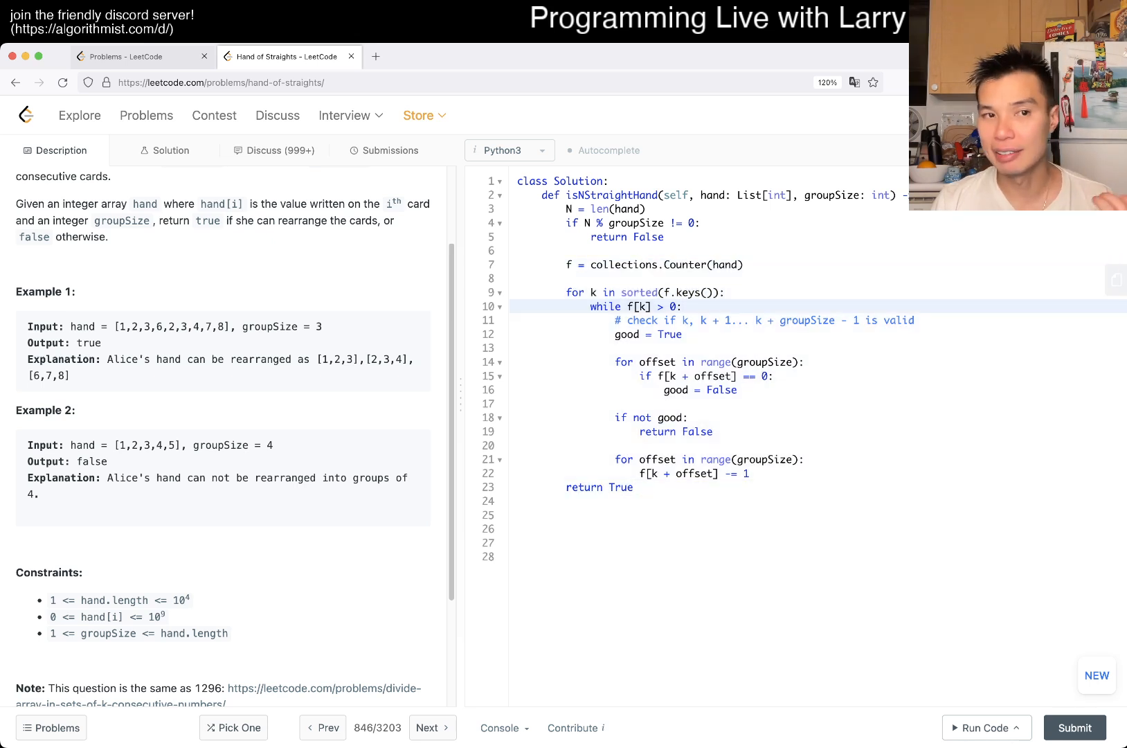
{"action": "scroll", "scroll_direction": "up", "scroll_amount": 3}
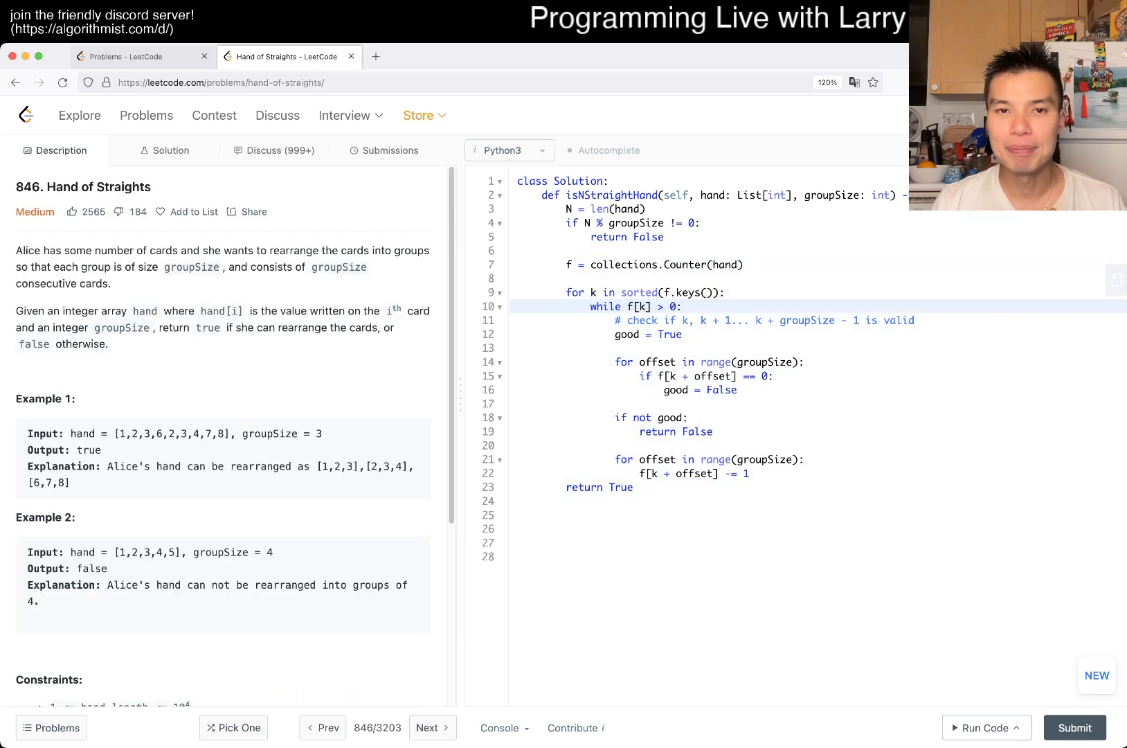